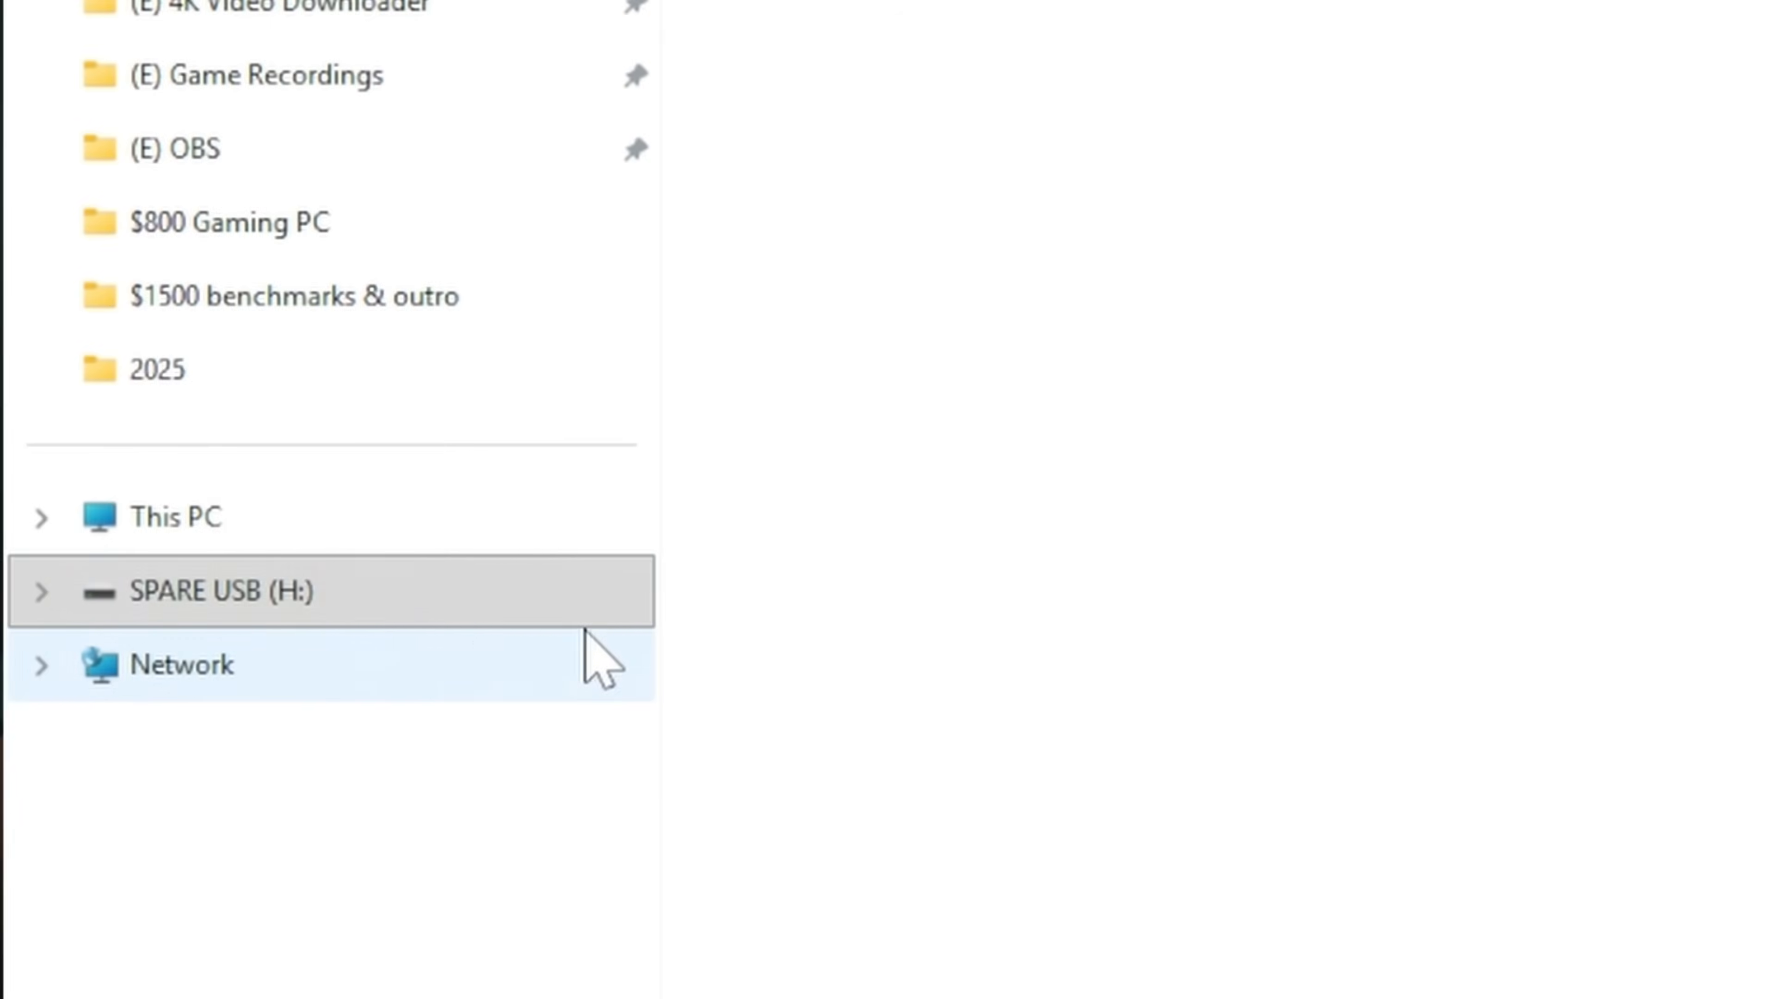
Bring up the Format dialog for the SPARE USB (H:) drive from its right-click menu
left_click(283, 590)
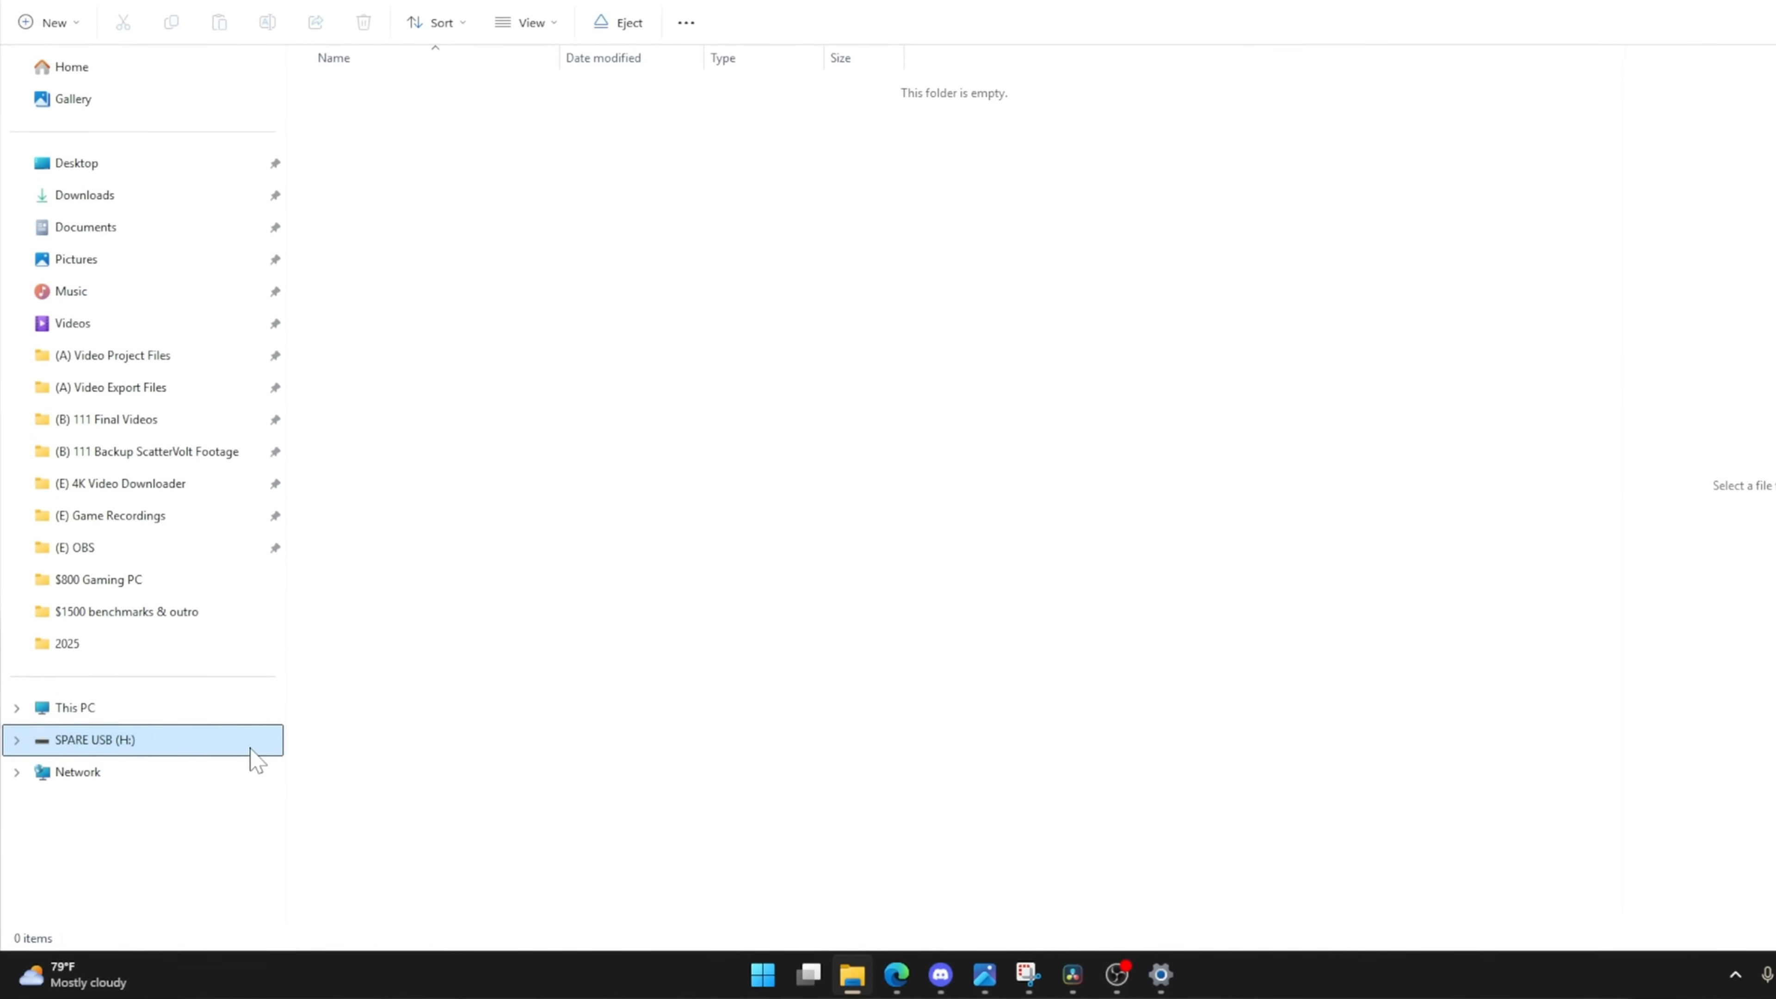
right_click(94, 740)
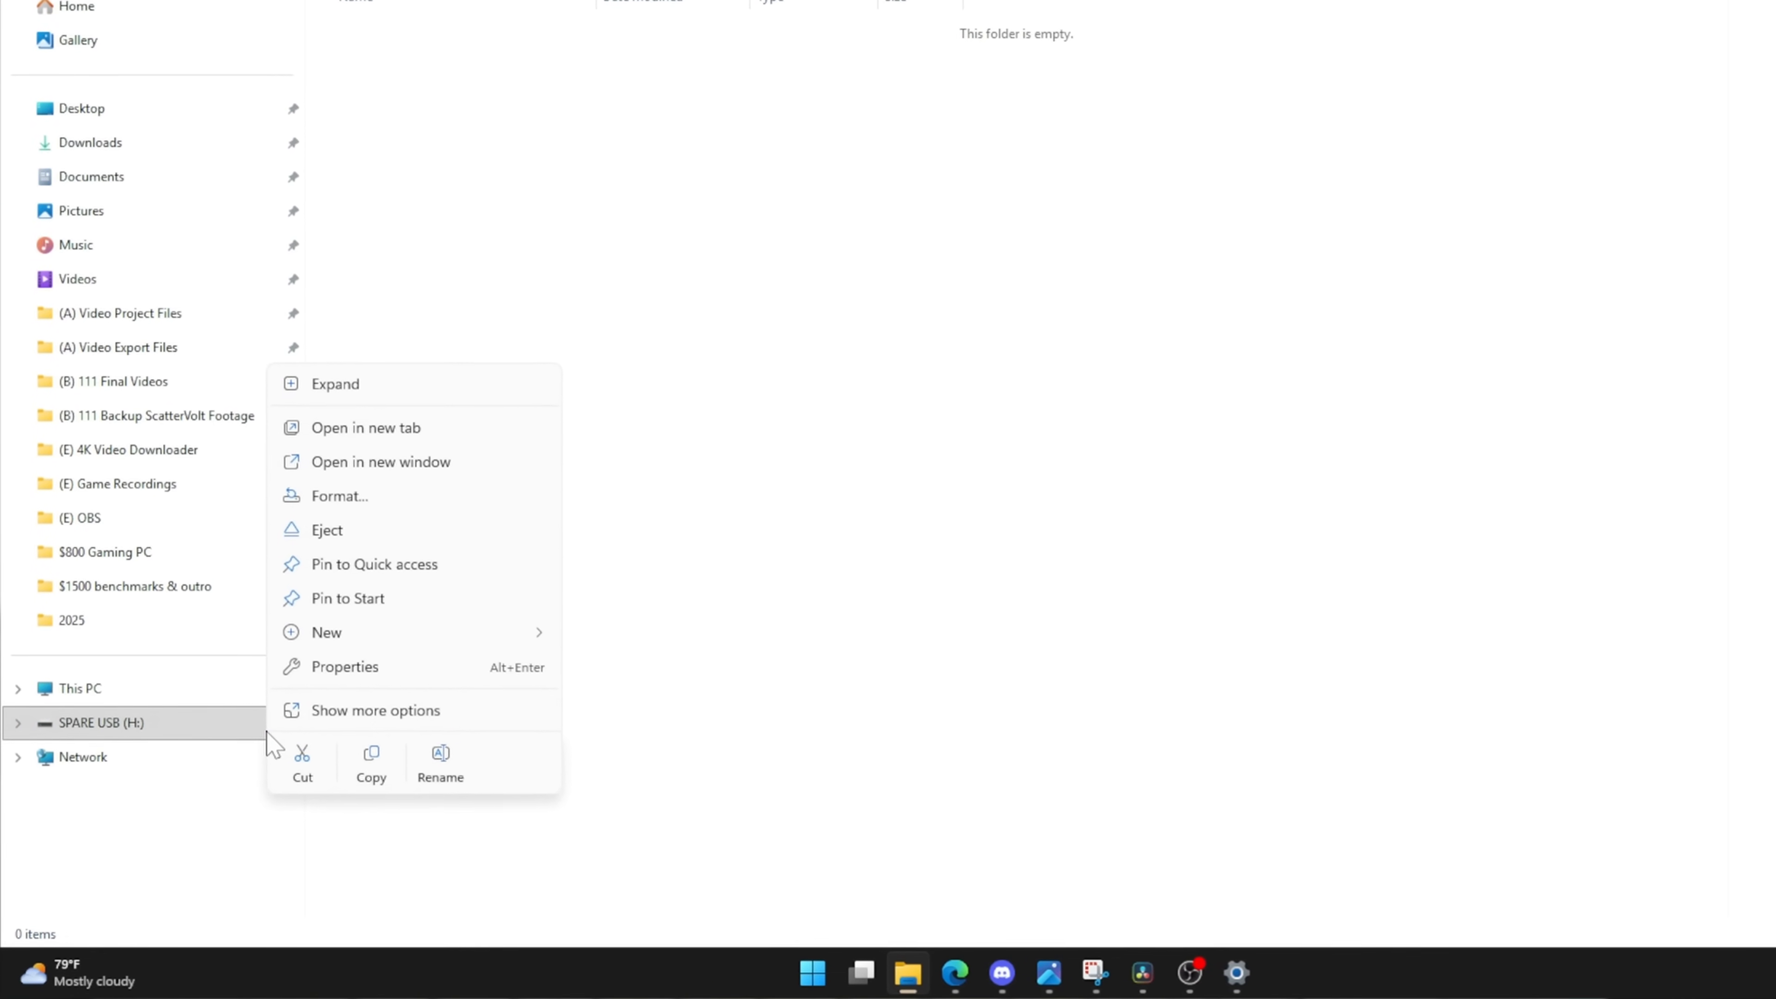
mouse_move(334, 487)
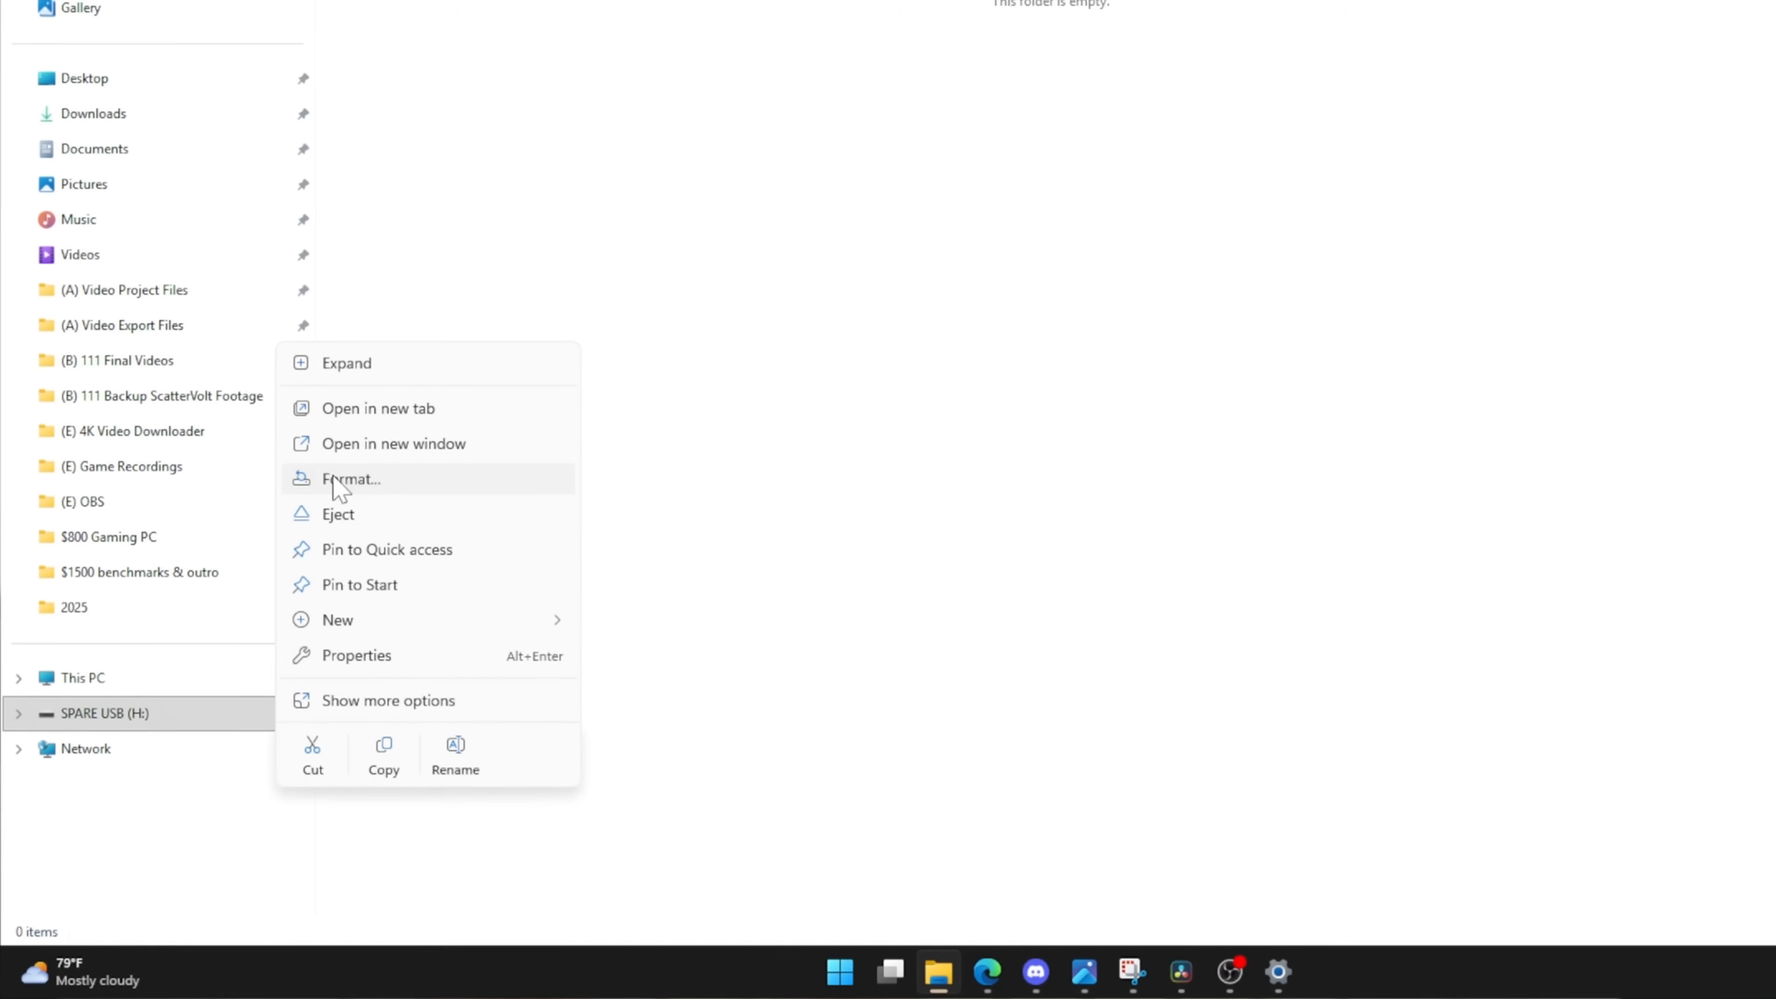
left_click(351, 478)
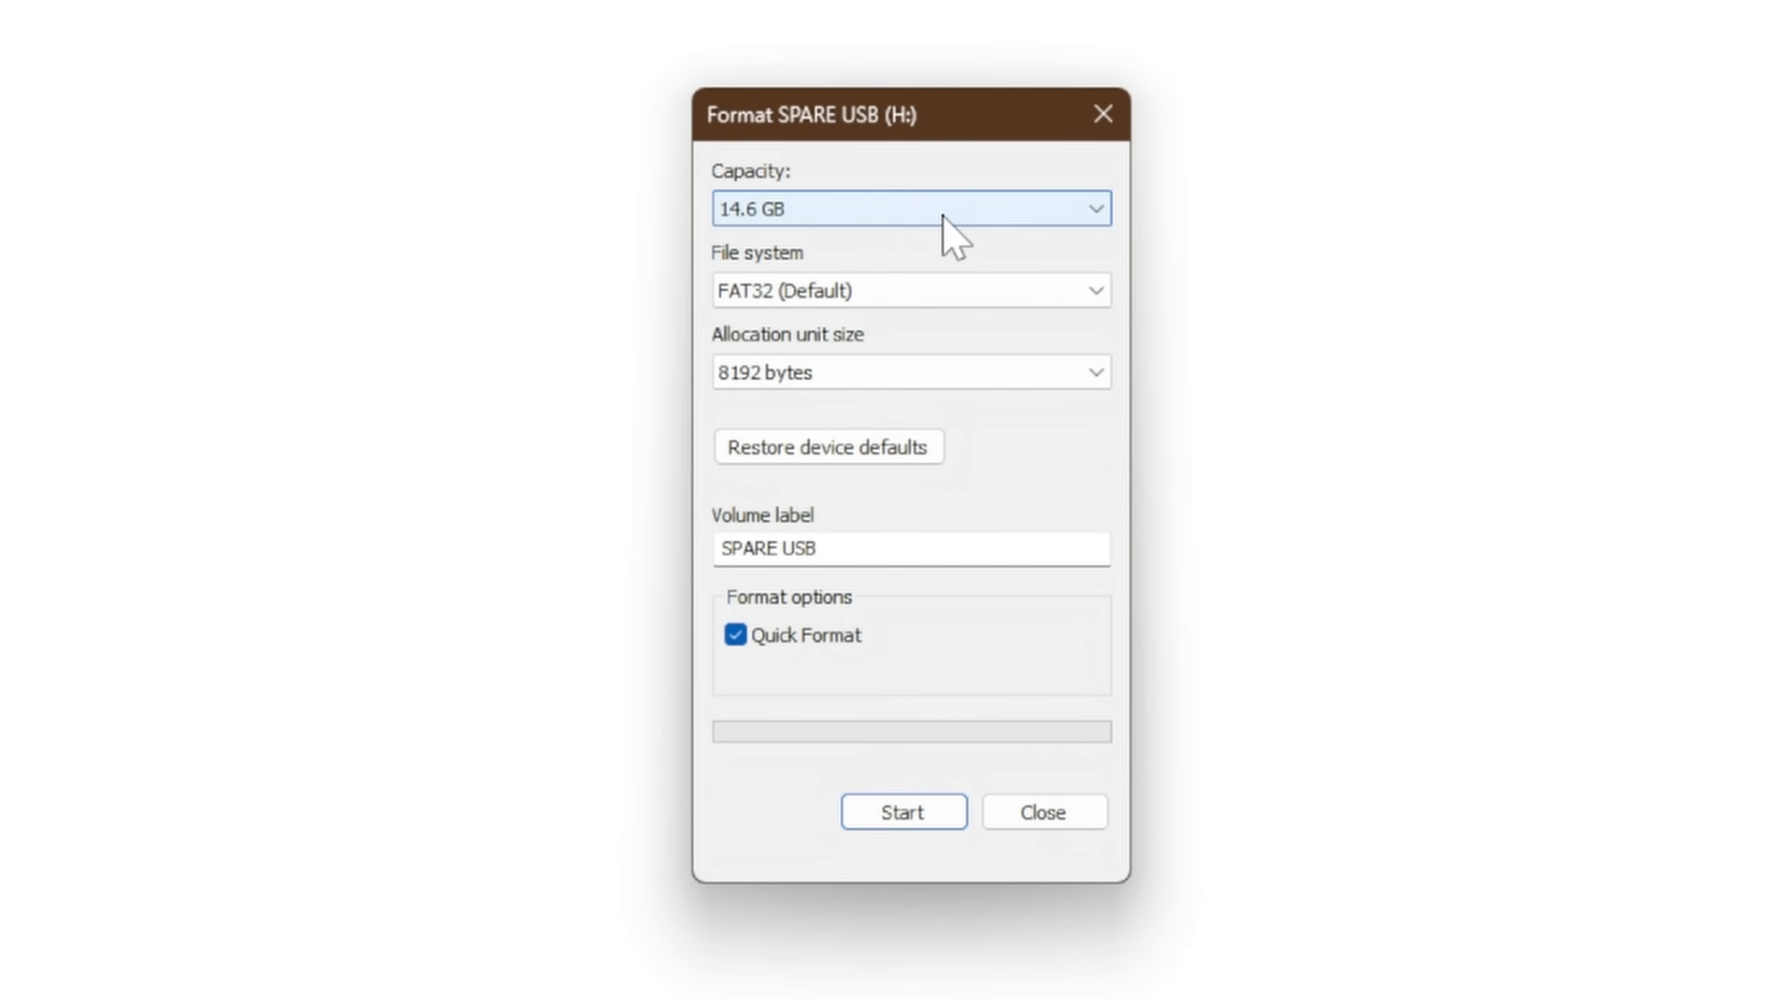
Format the drive as FAT32 with default allocation size, confirming the erase warning
left_click(909, 290)
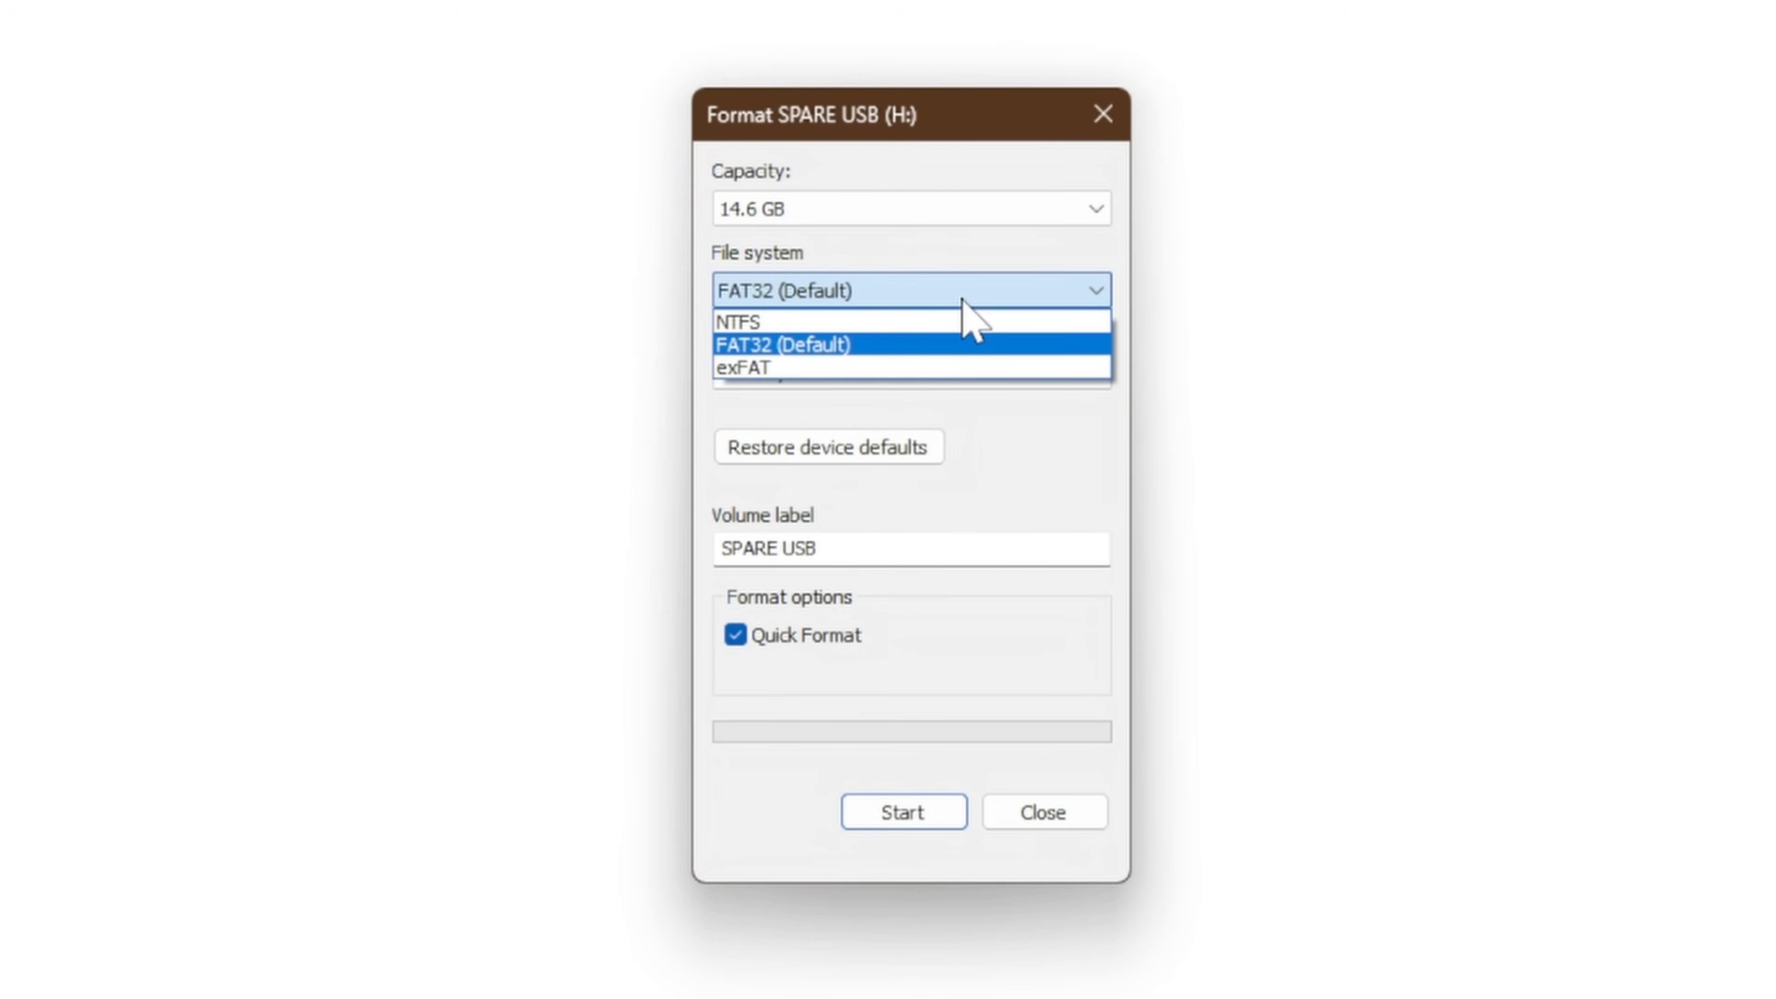
left_click(785, 344)
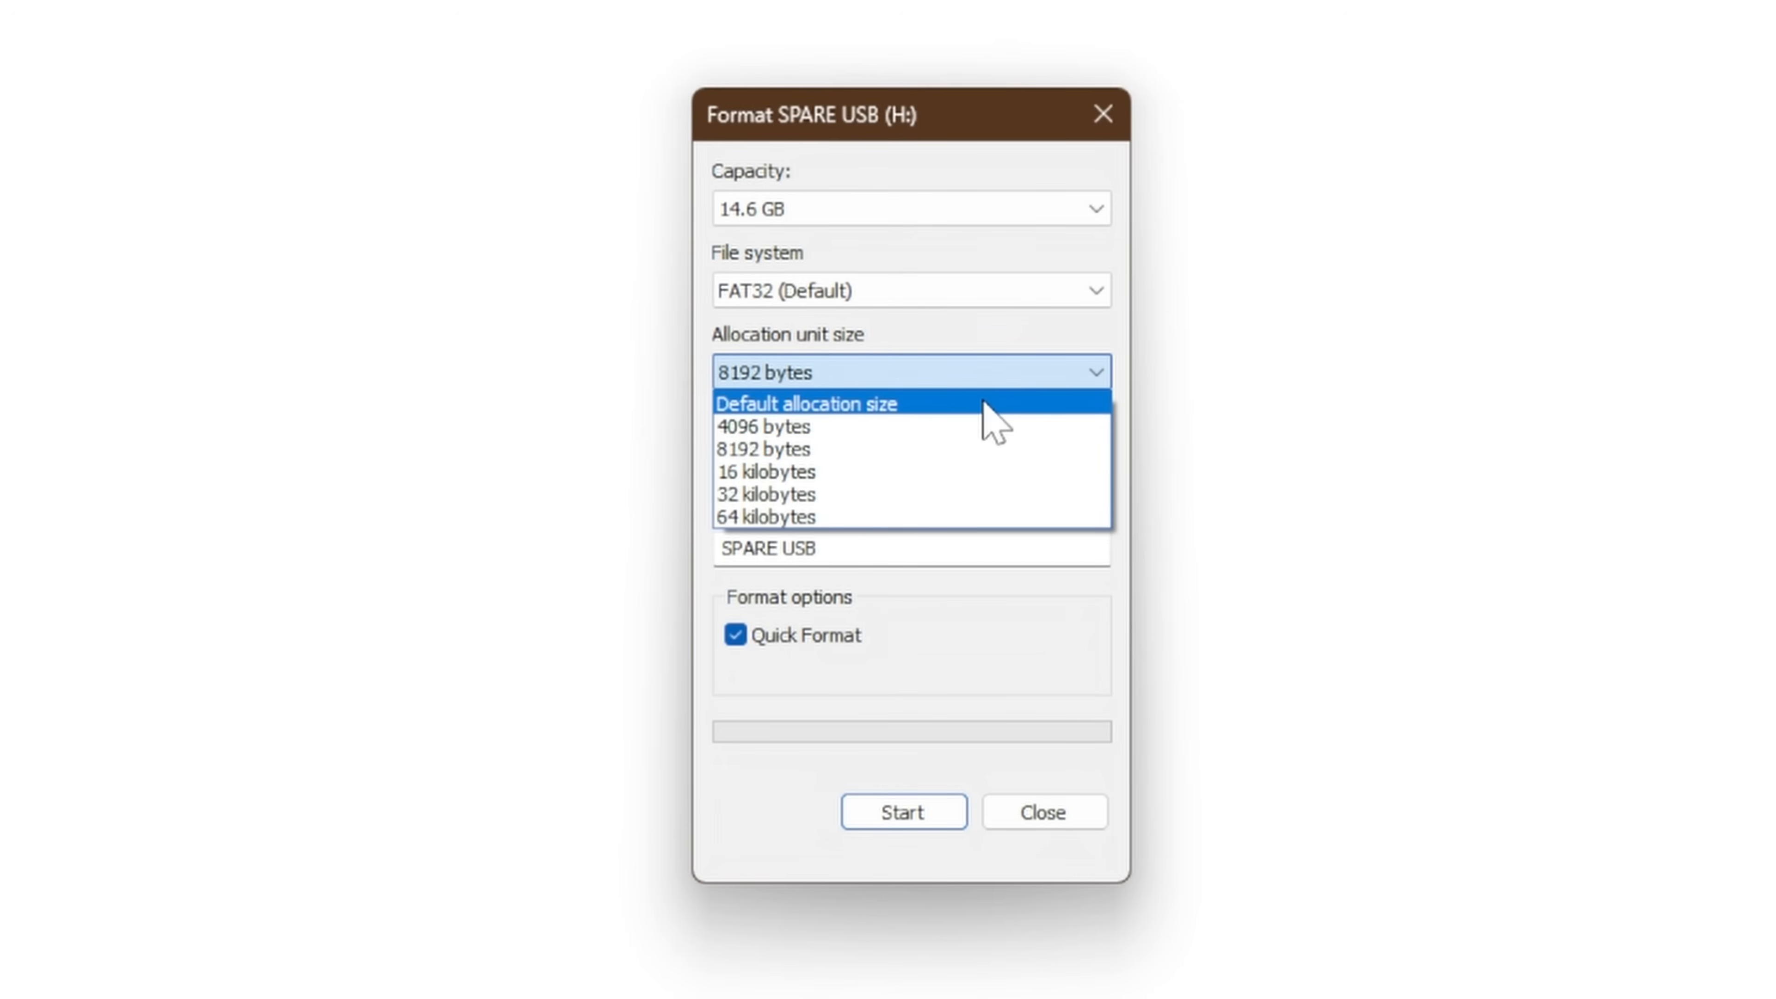
left_click(803, 403)
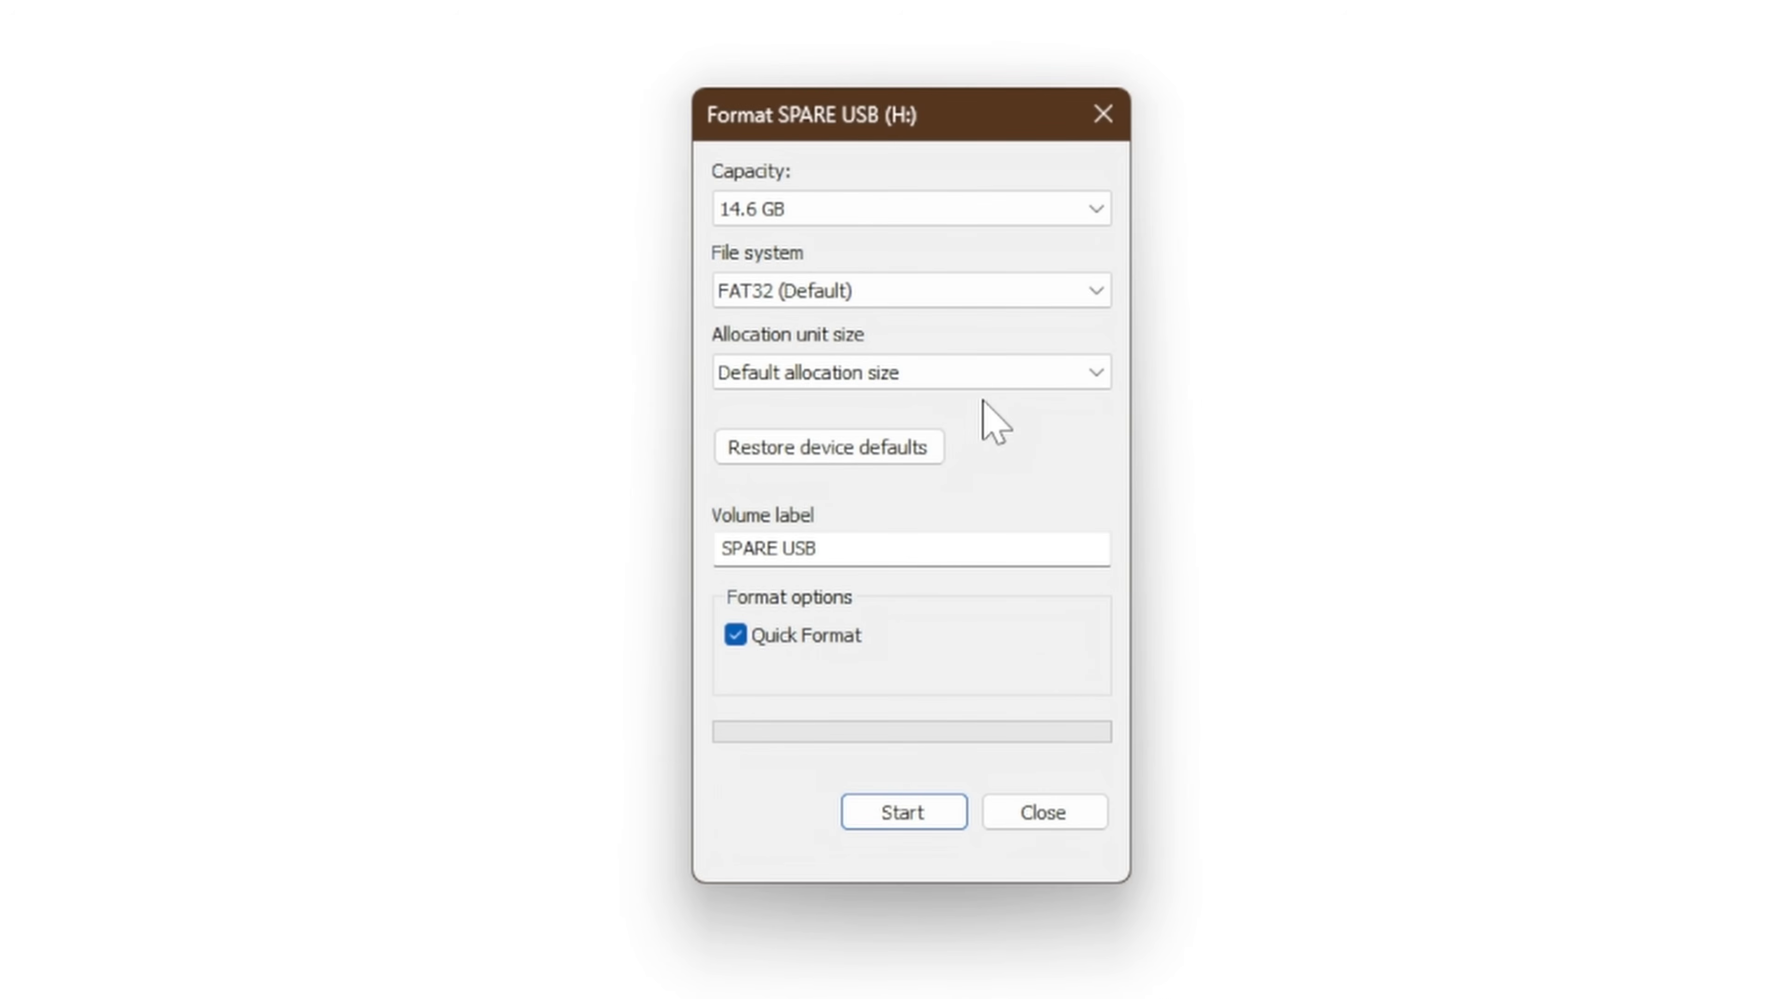
mouse_move(843, 666)
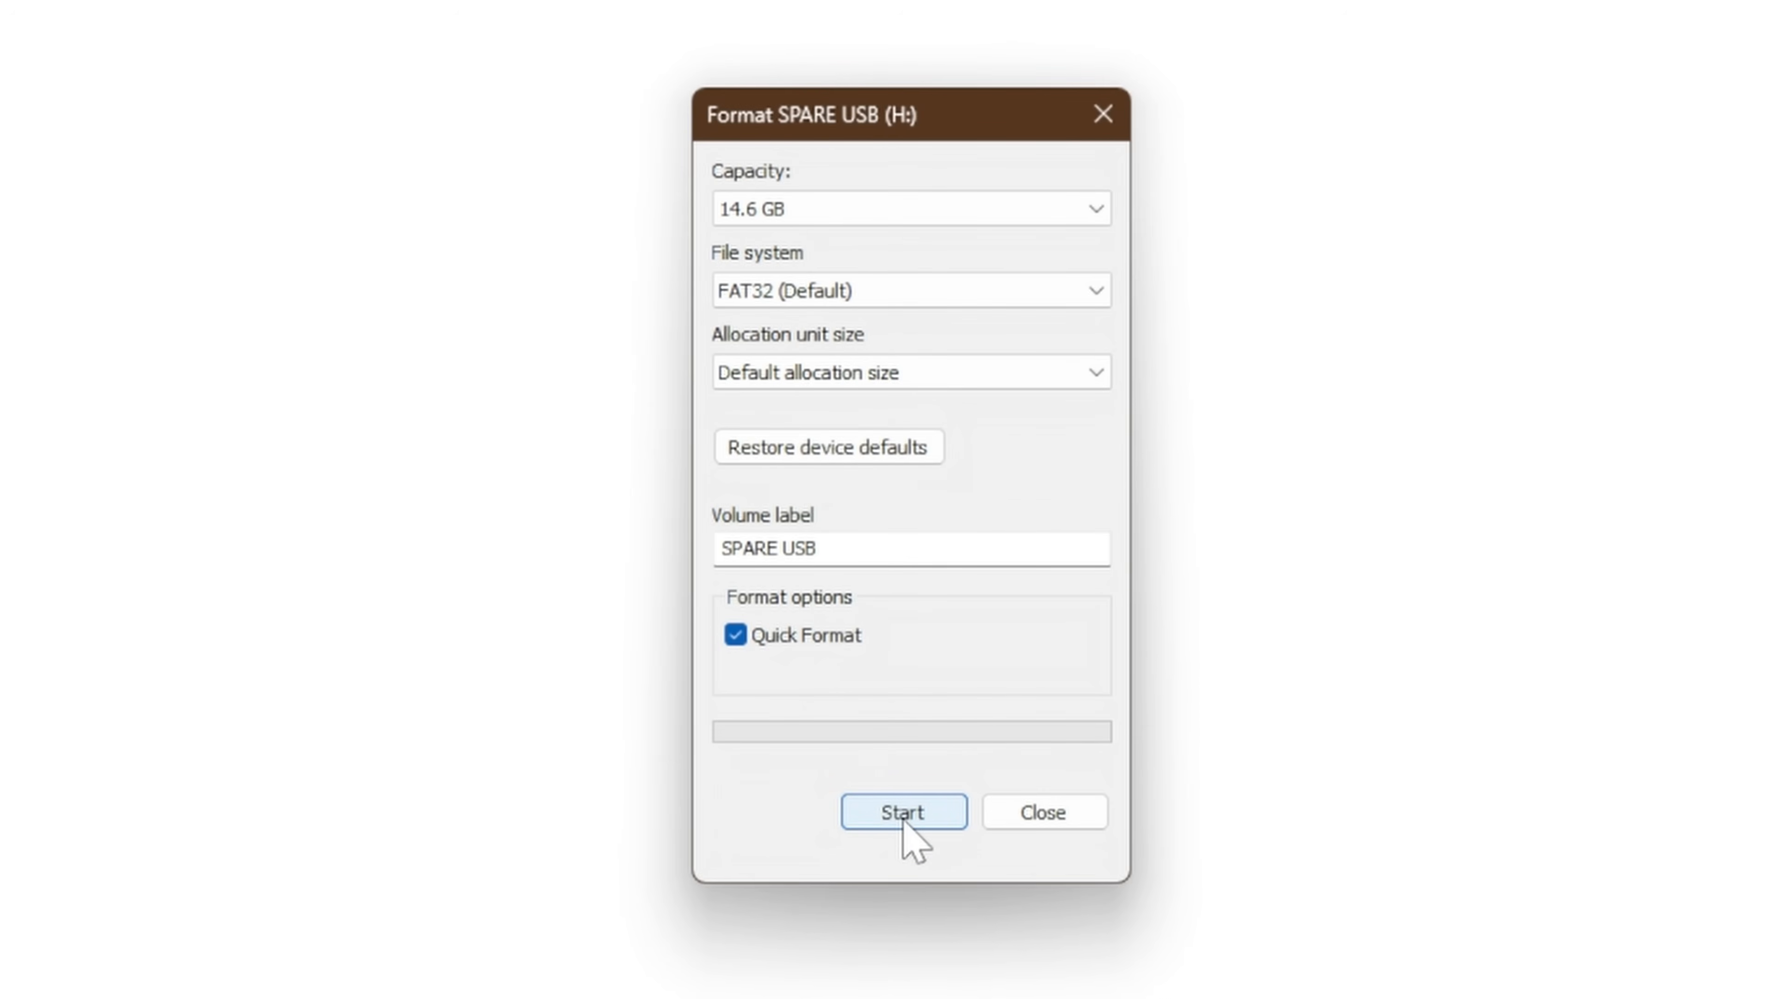
left_click(902, 812)
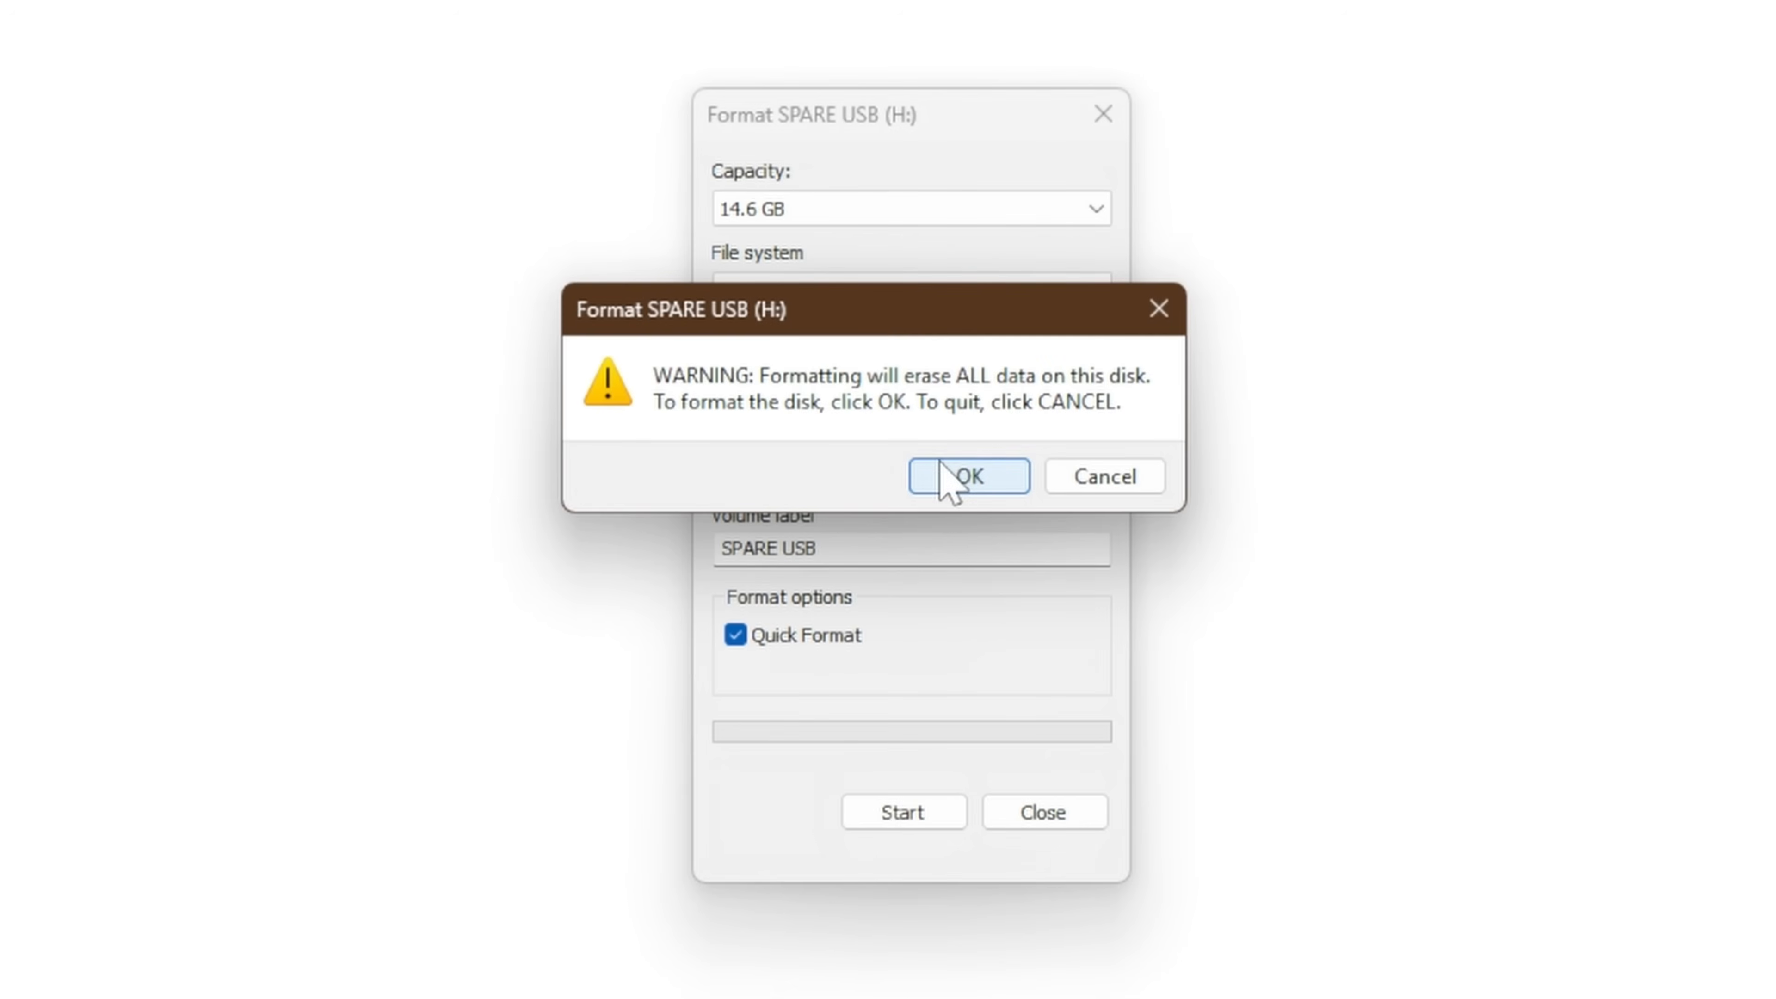
mouse_move(949, 498)
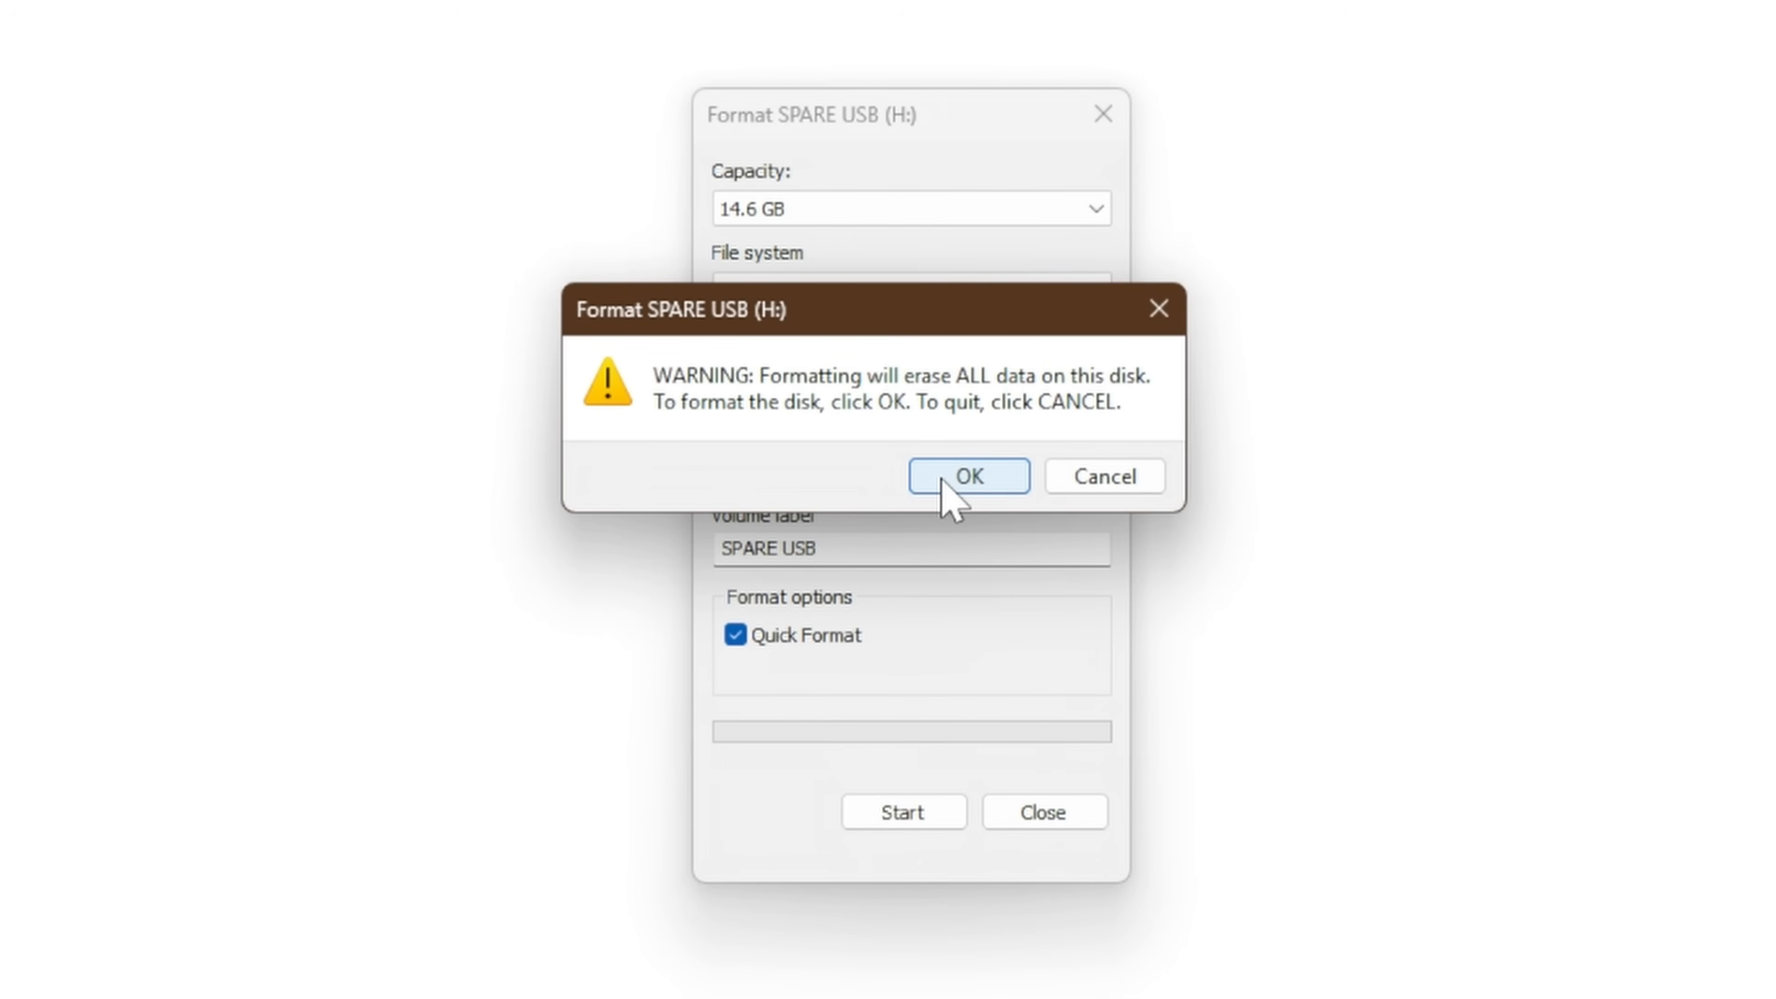
left_click(966, 474)
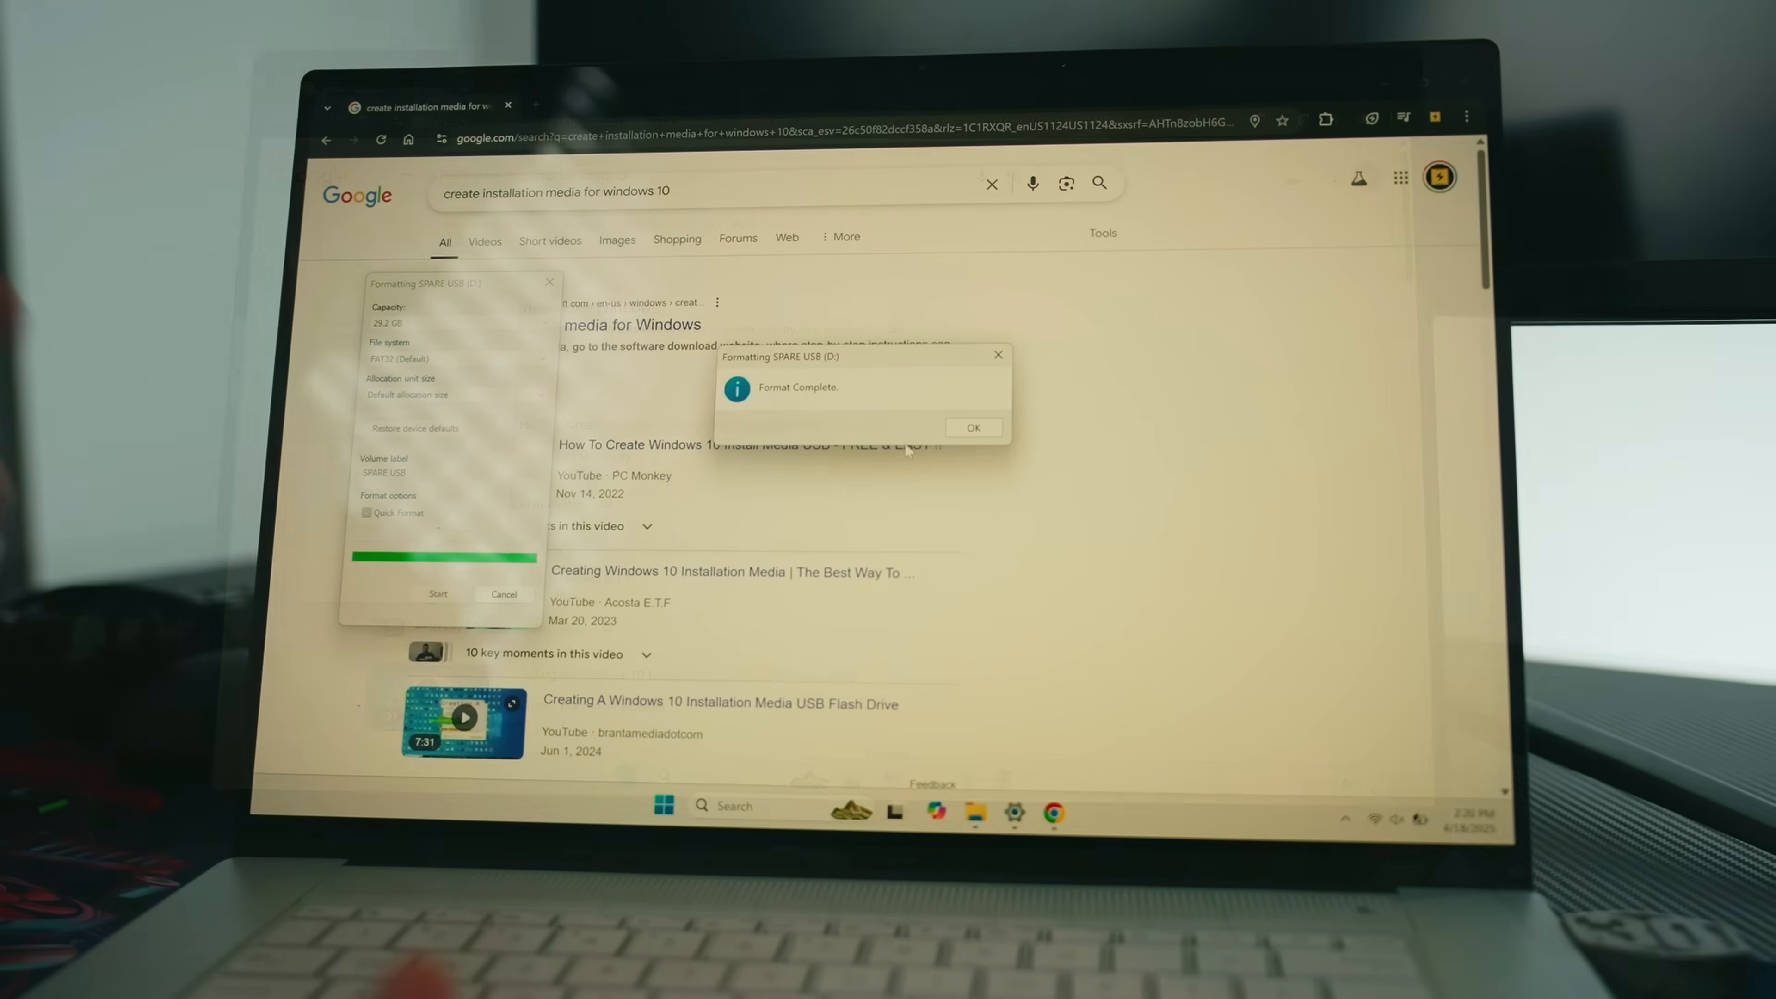
Search for Windows 11 installation media and reach Microsoft's Download Windows 11 page
left_click(972, 427)
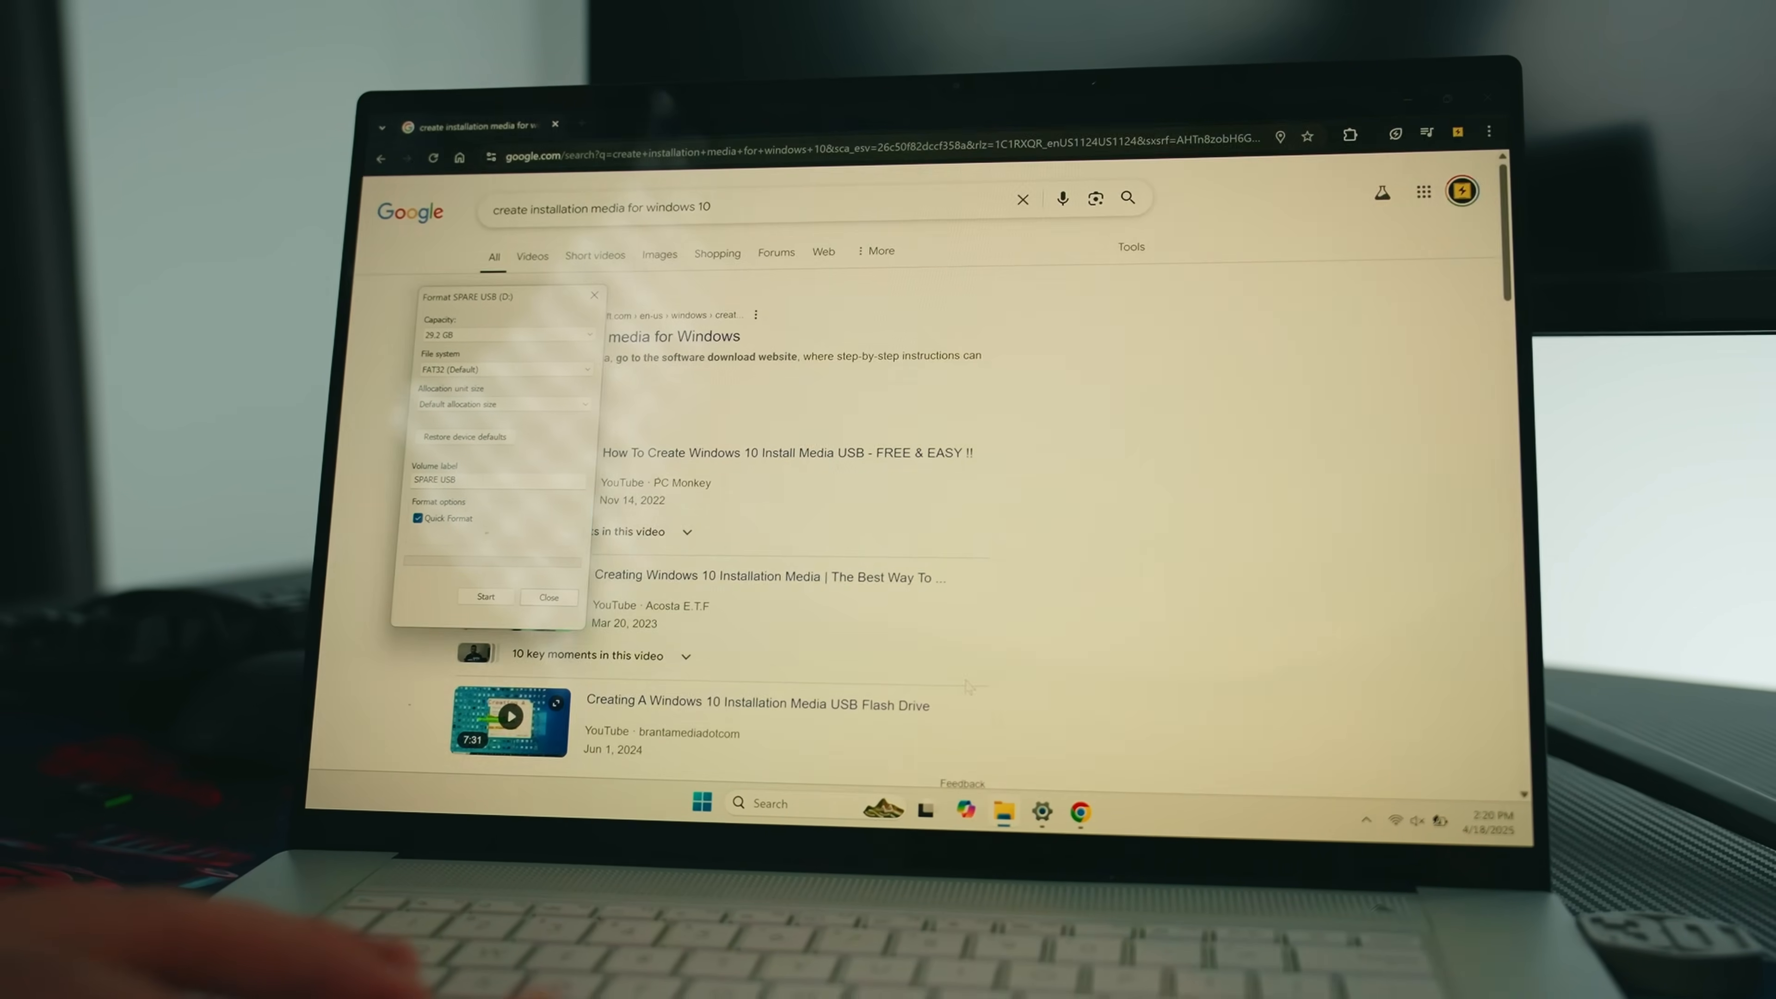
left_click(548, 596)
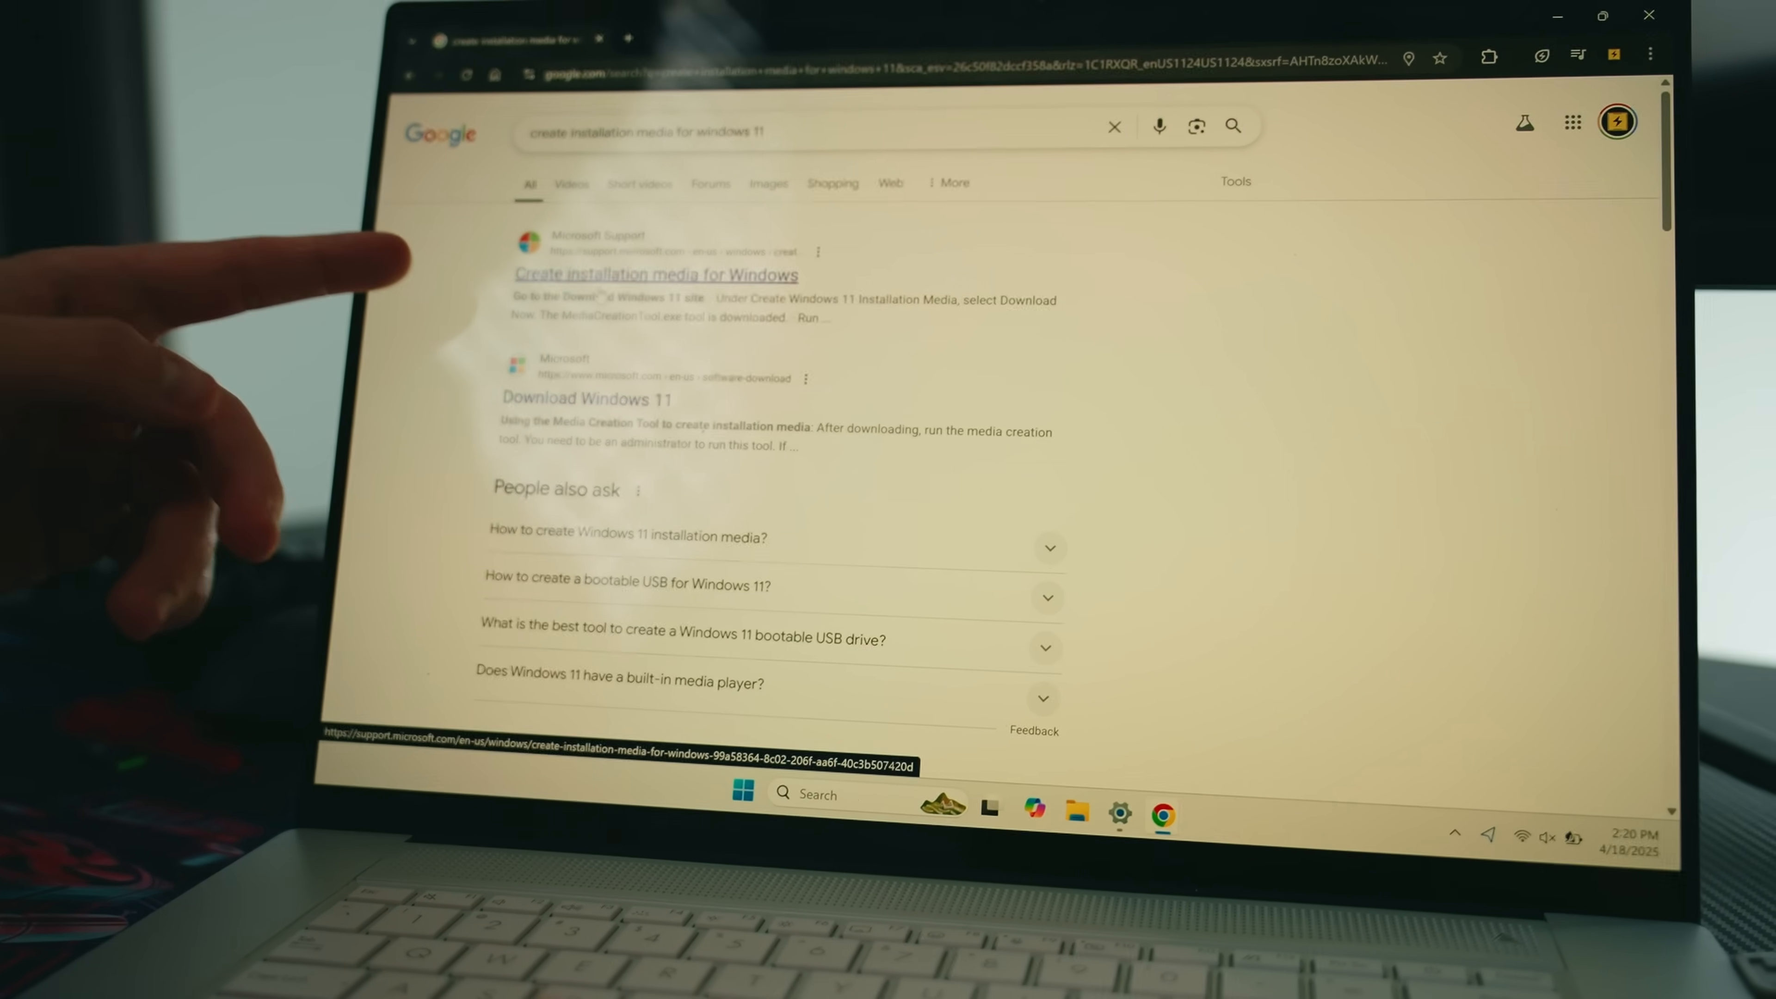
left_click(654, 274)
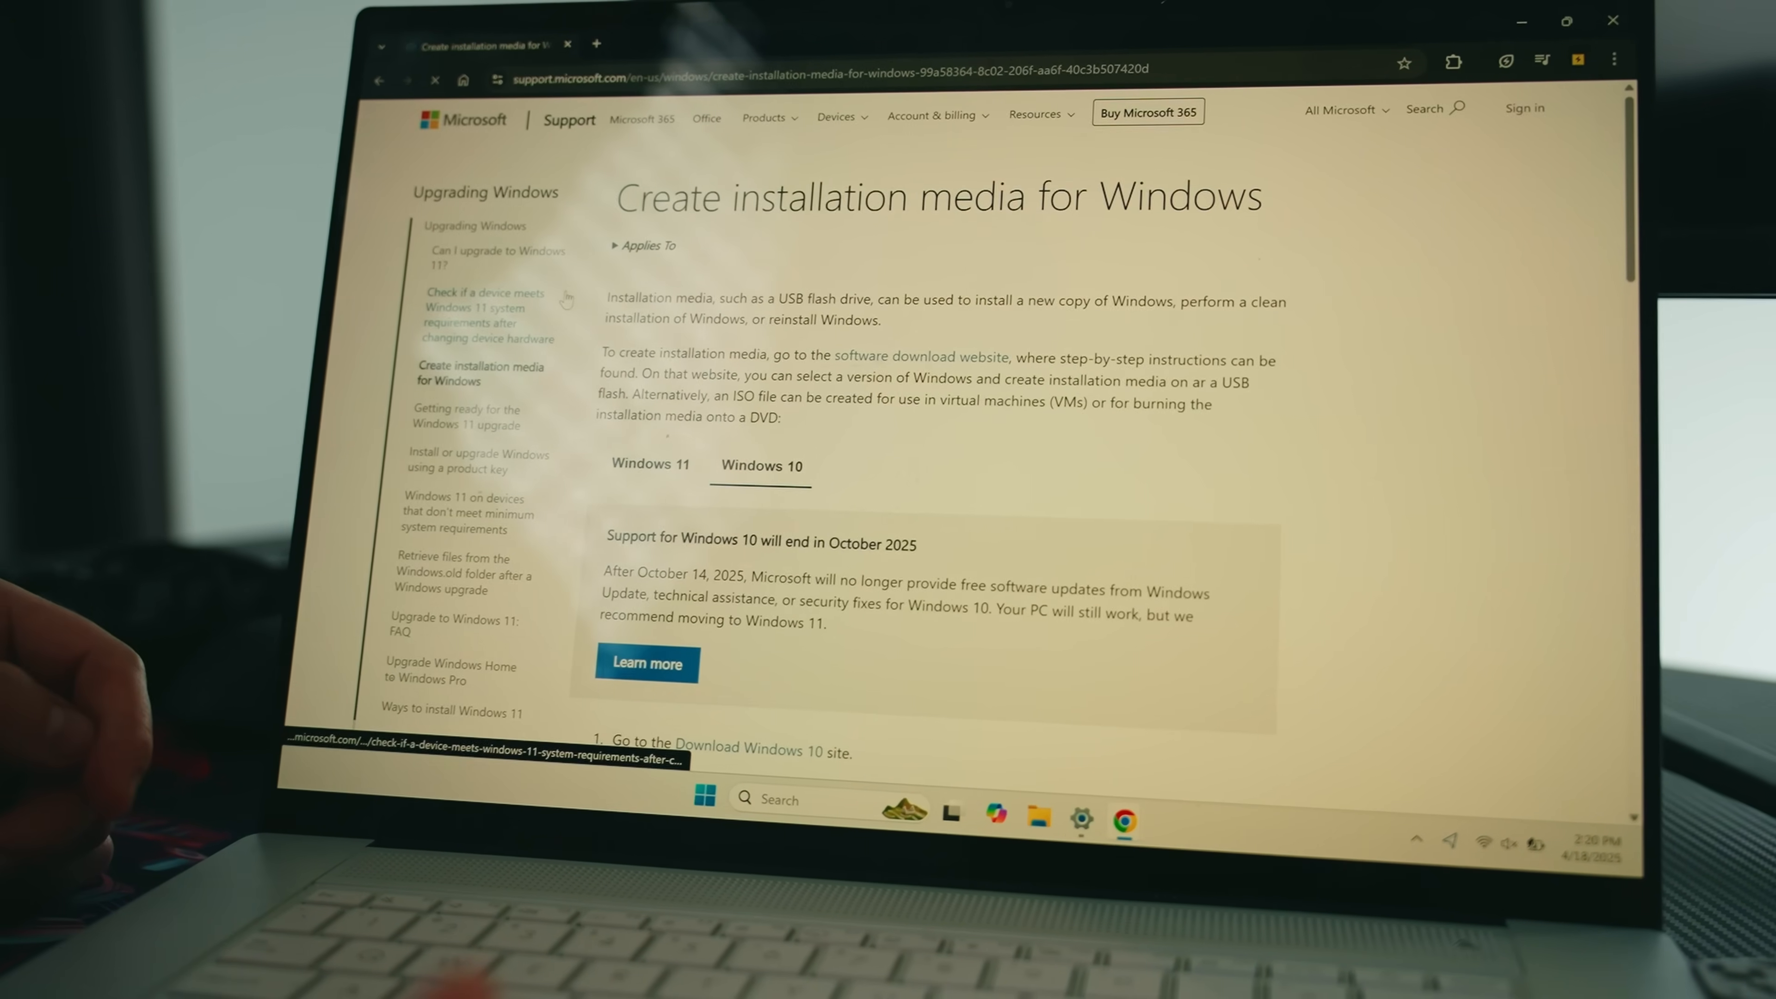
left_click(651, 464)
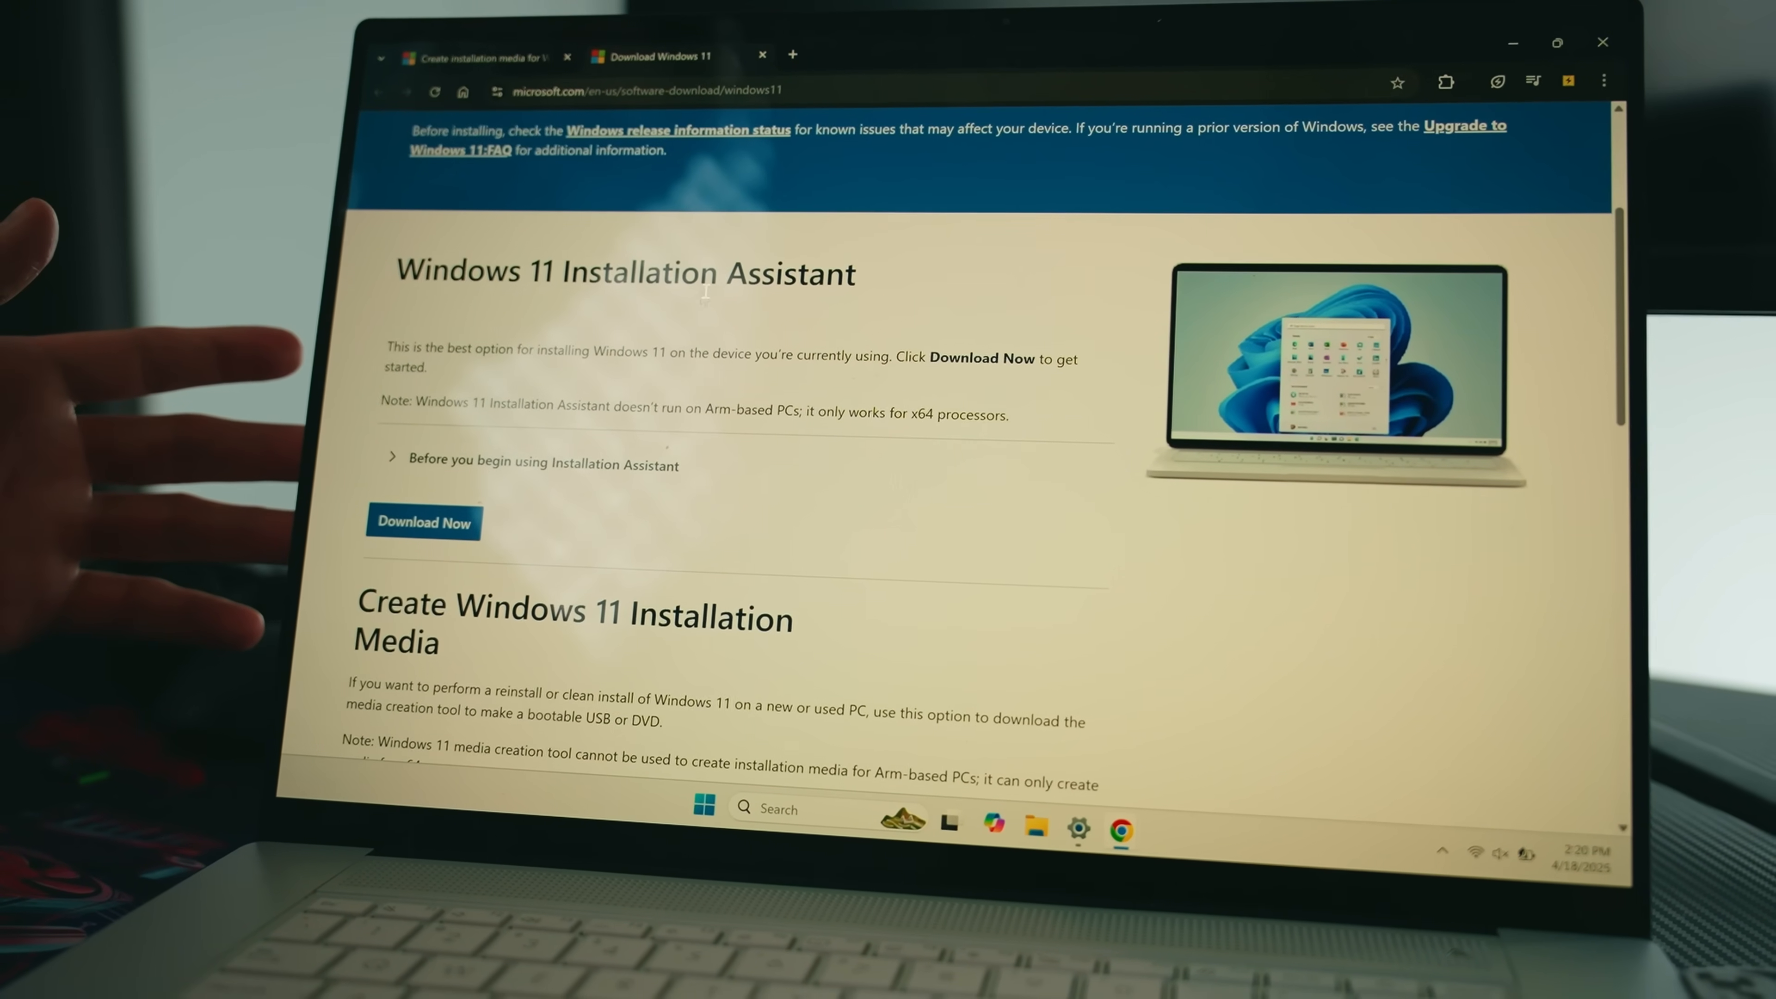
Download the media creation tool under Create Windows 11 Installation Media
scroll("down", 3)
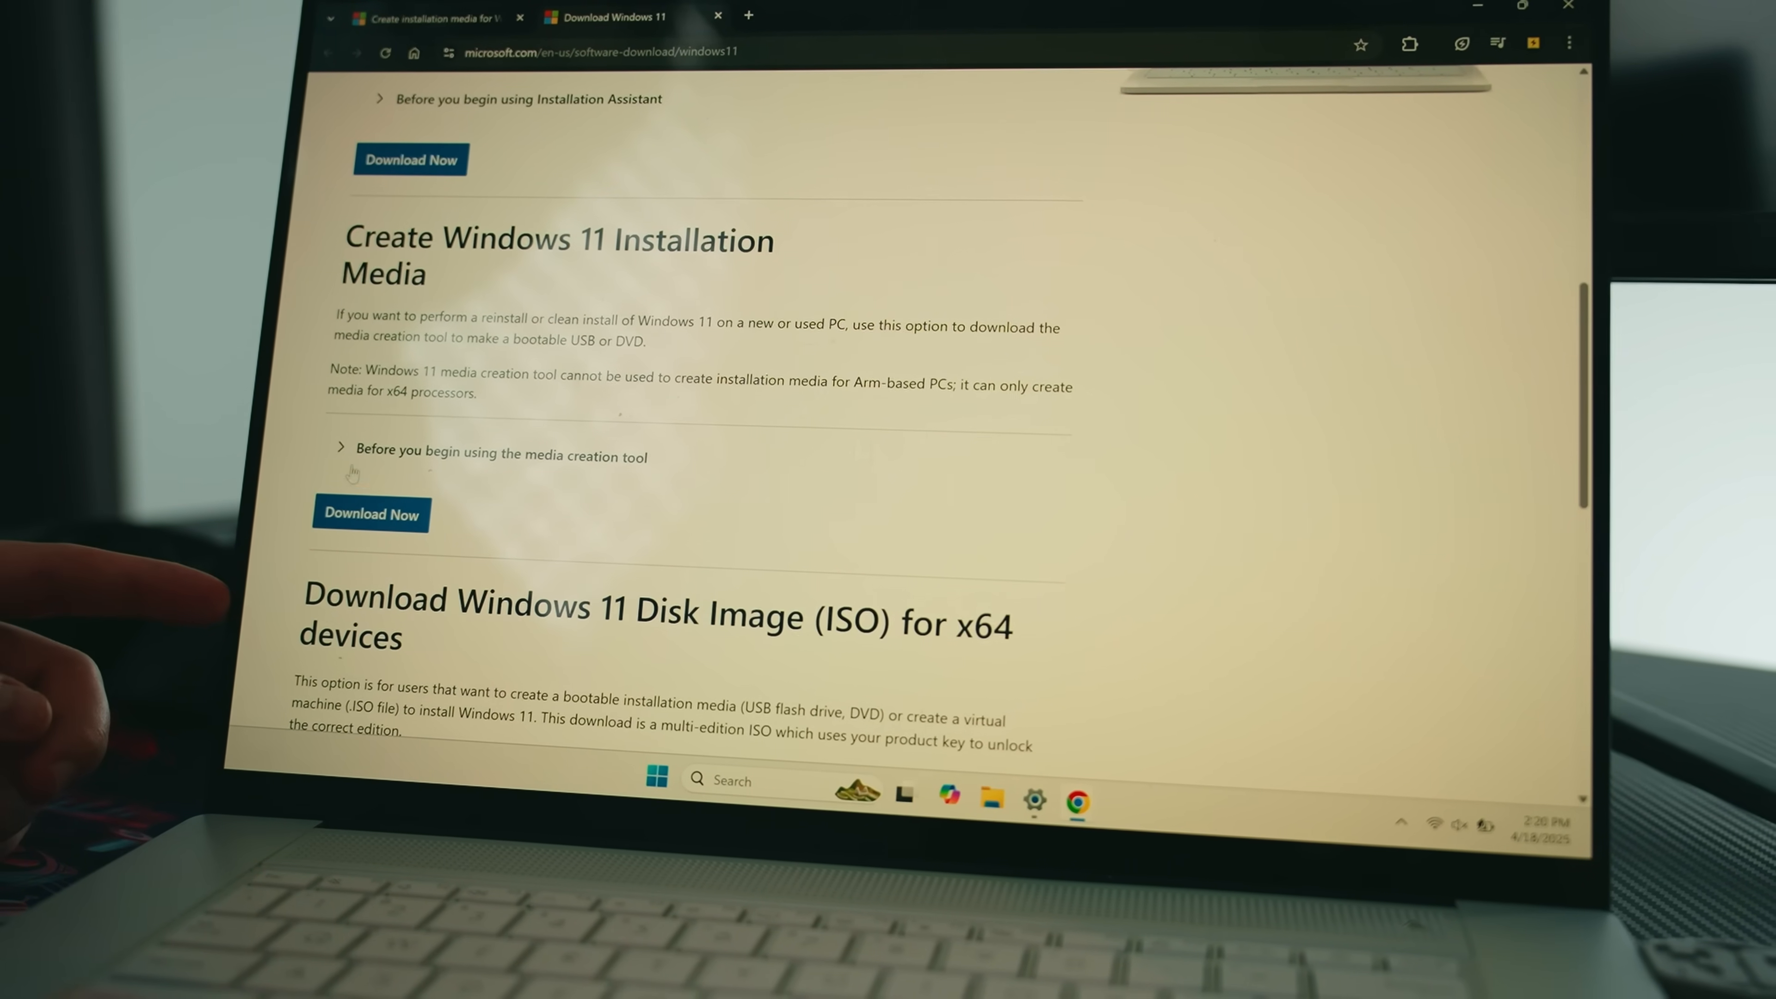
left_click(370, 505)
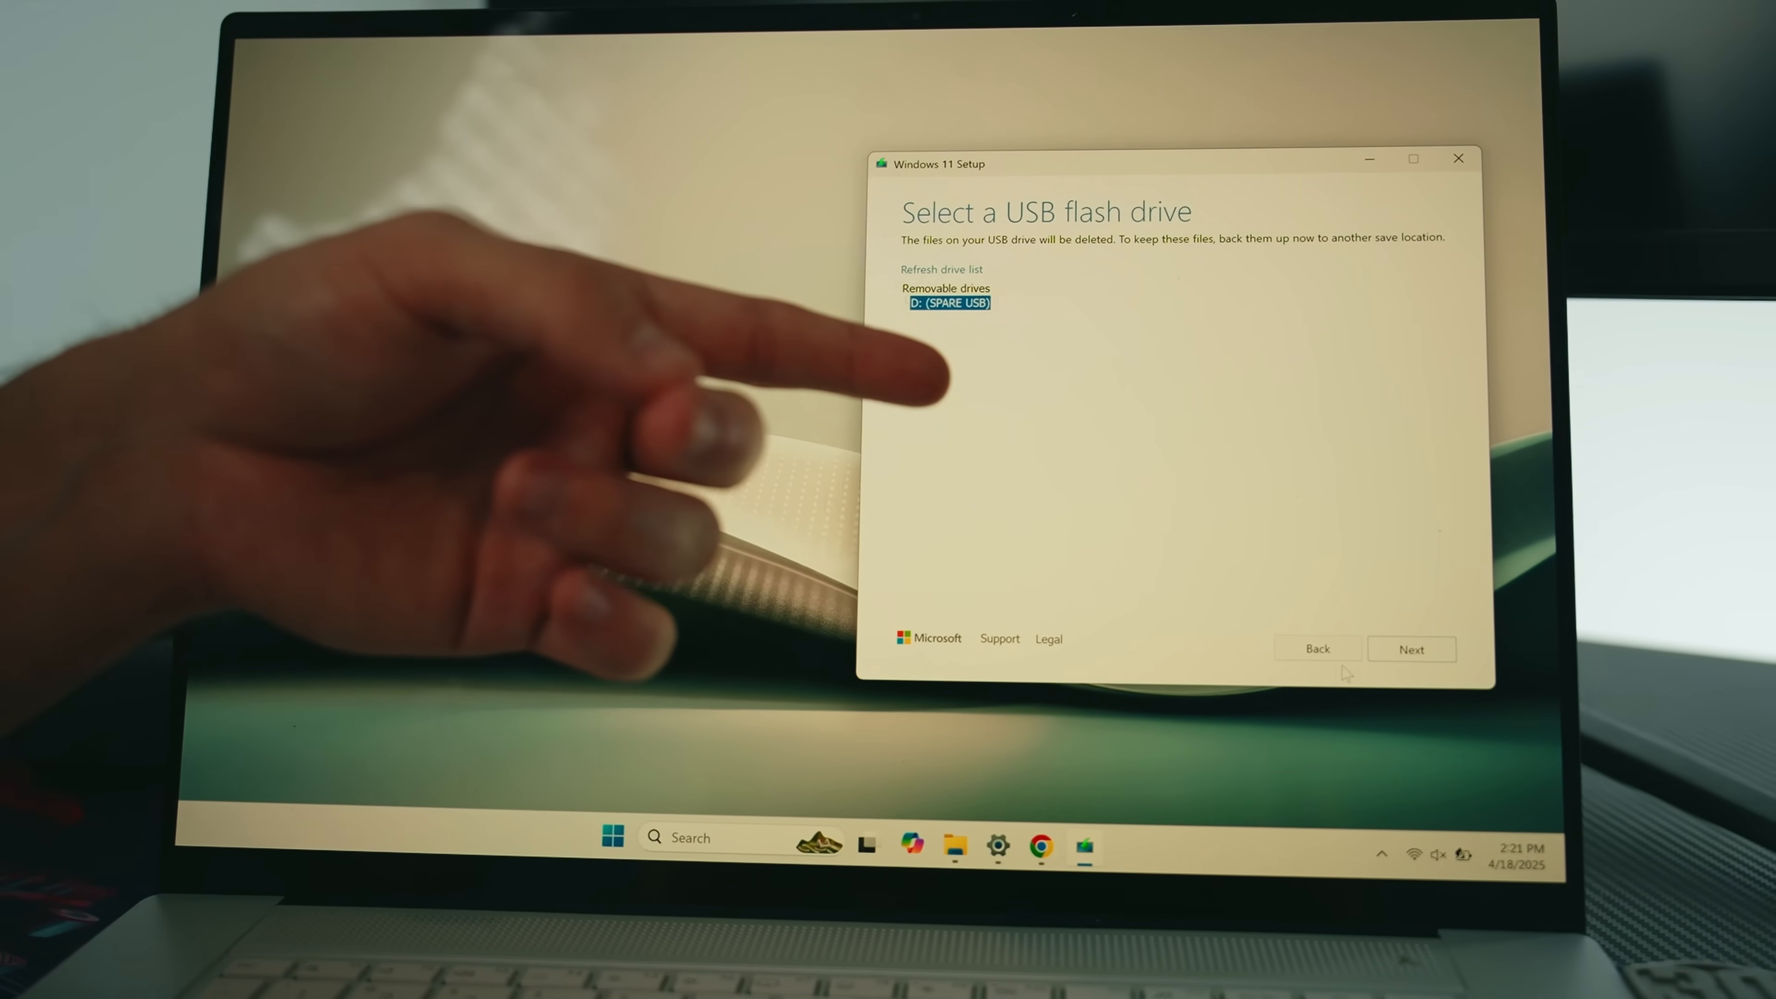
Proceed with D: (SPARE USB) selected to start downloading Windows 11 to it
left_click(1409, 650)
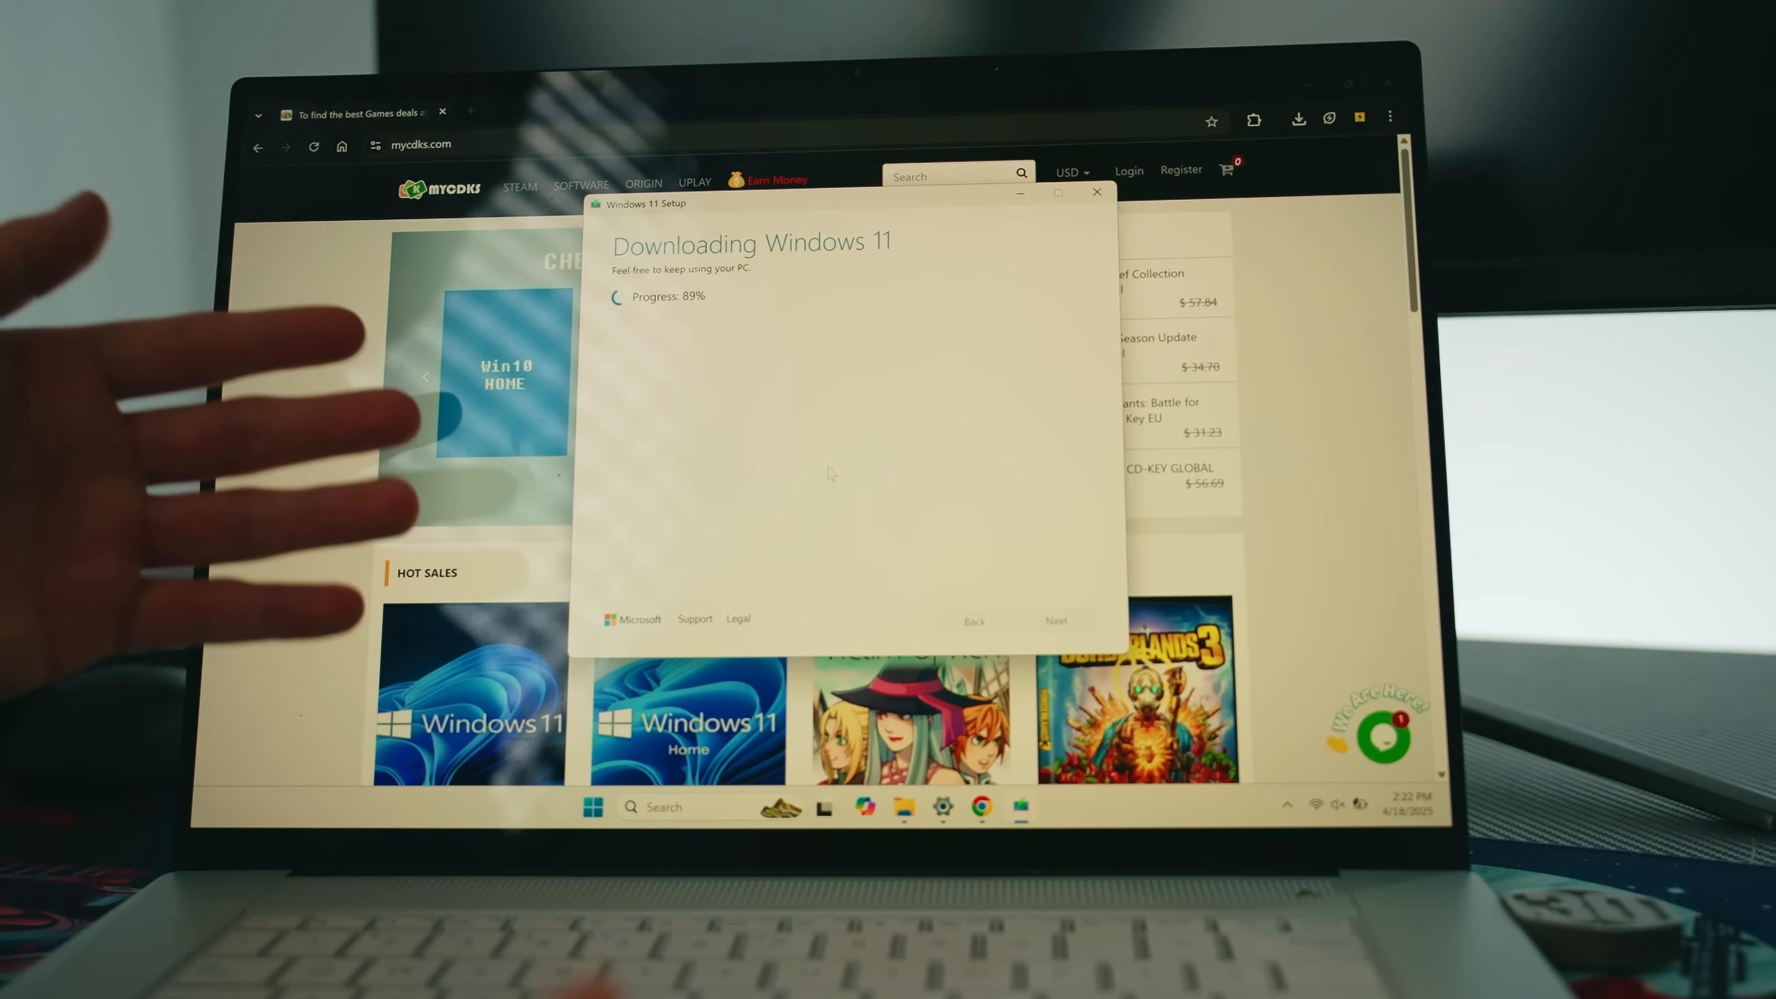
Add the MS Windows 11 Pro CD-KEY GLOBAL listing to the cart
left_click(1094, 192)
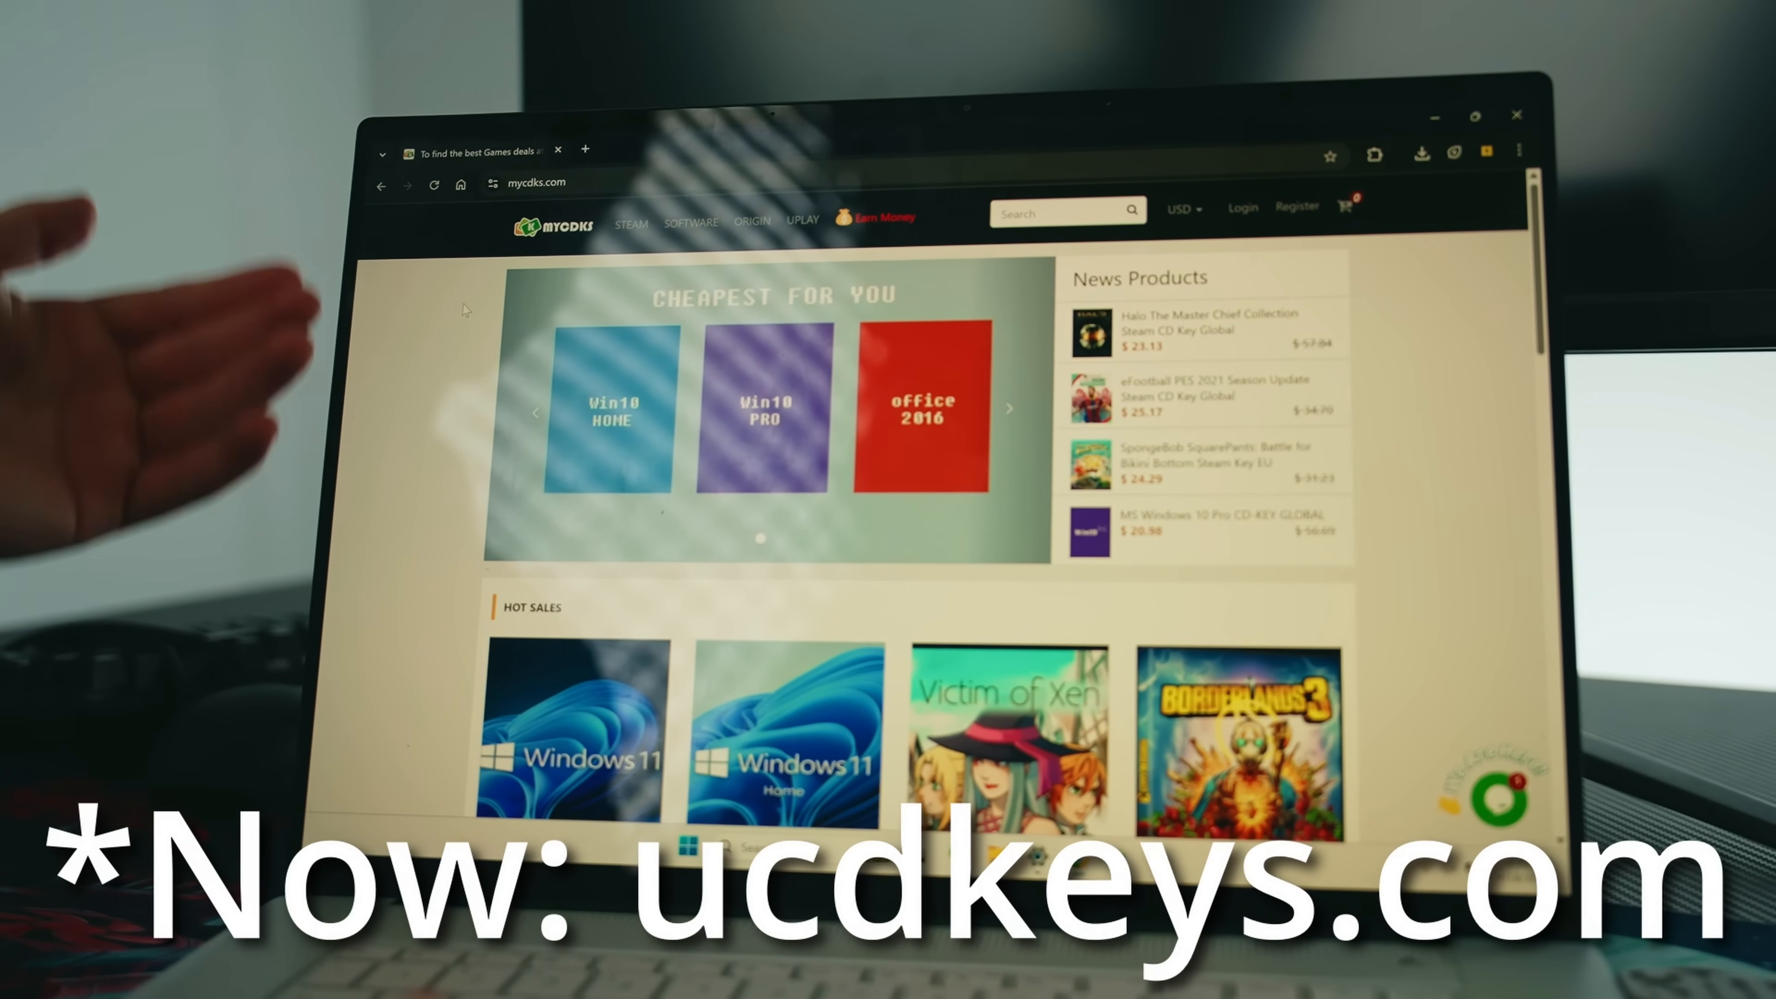
scroll("down", 3)
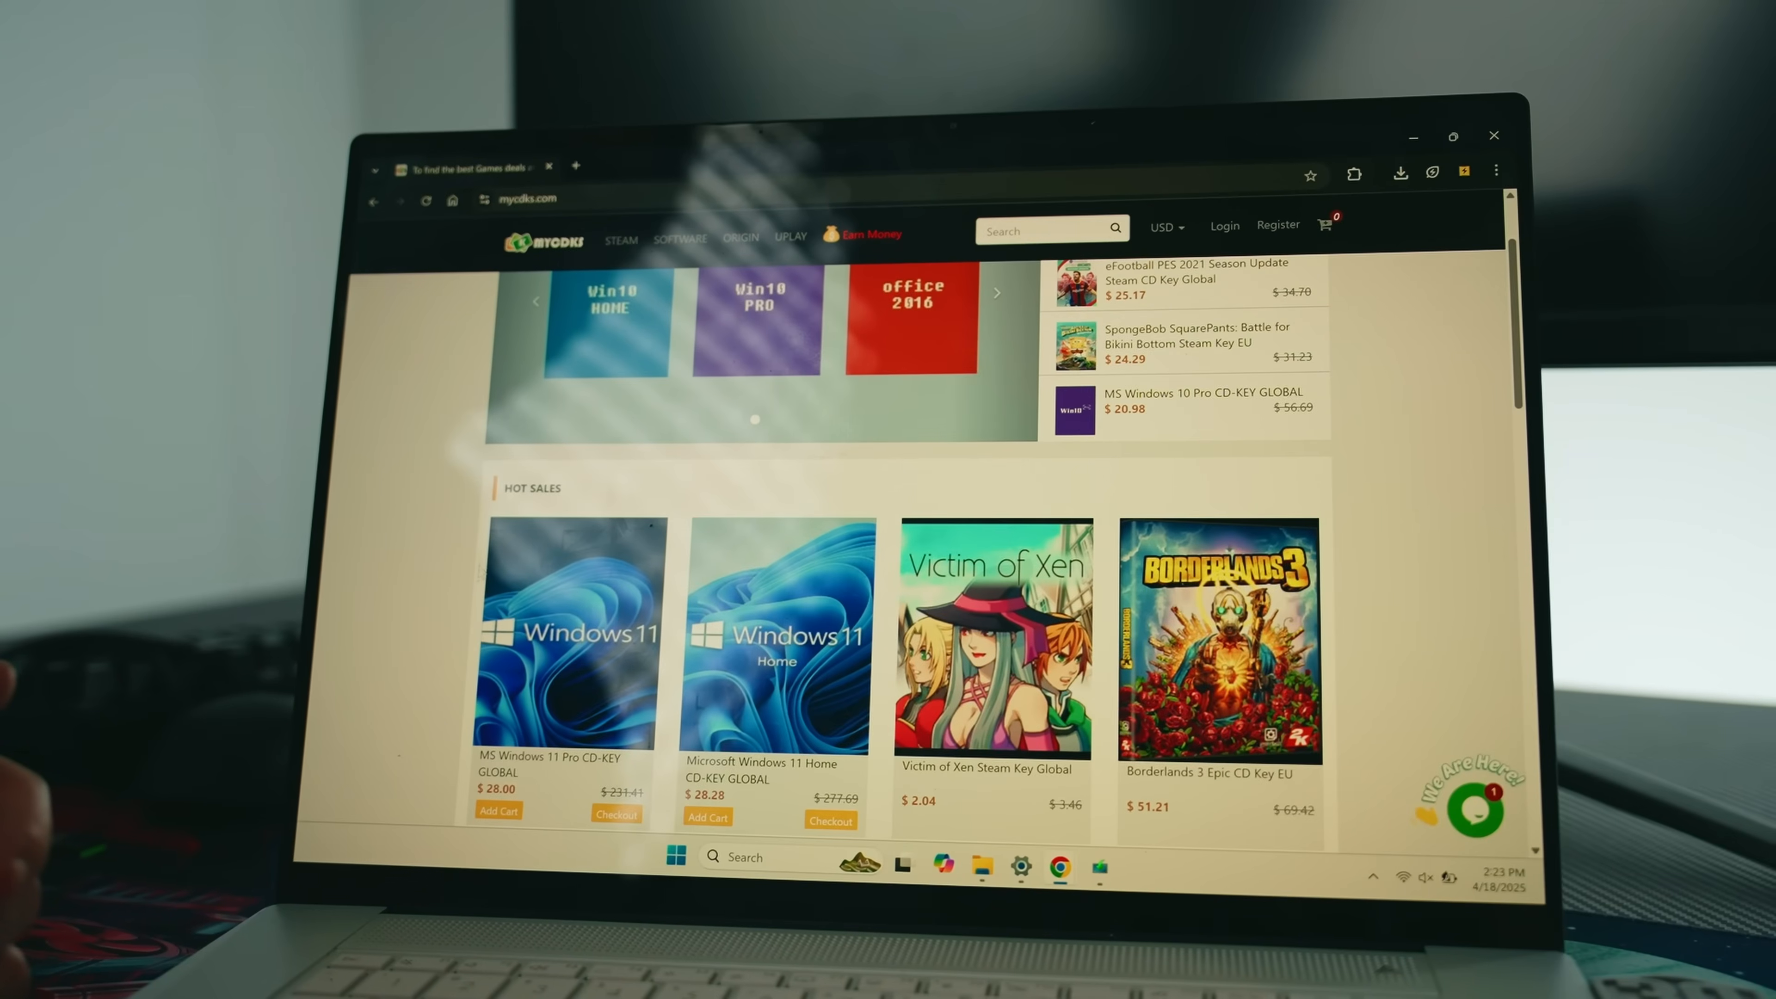
scroll("down", 3)
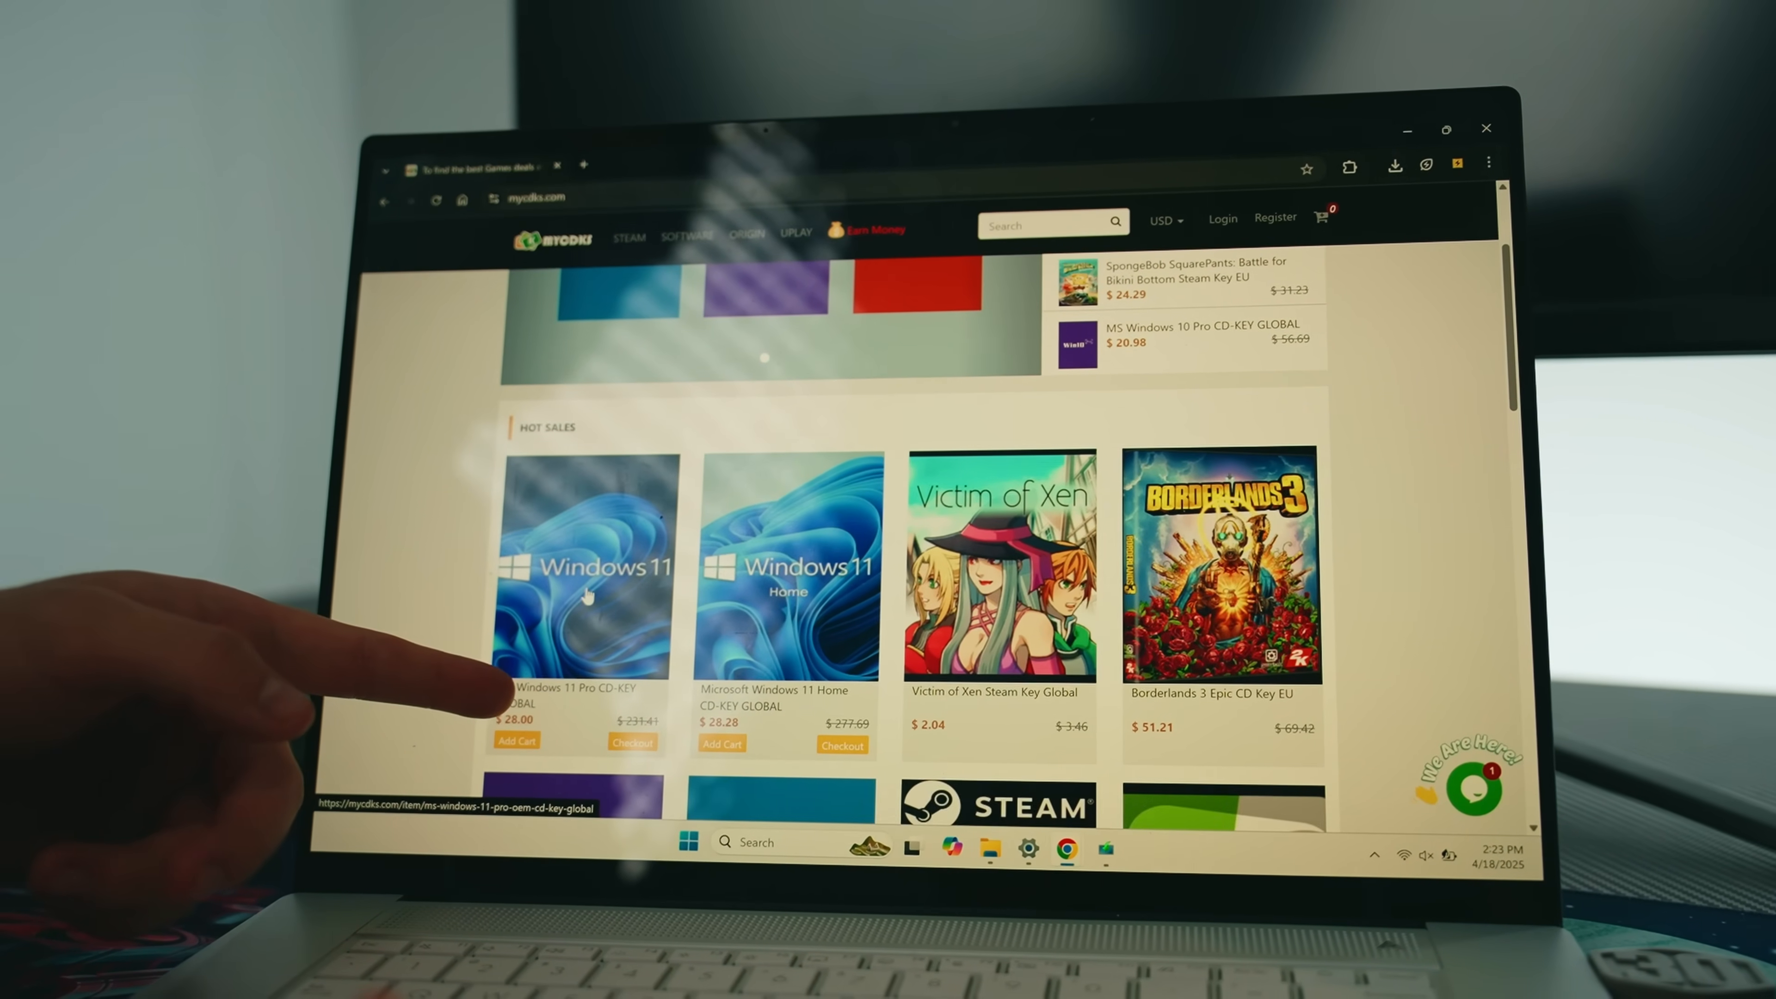
left_click(585, 566)
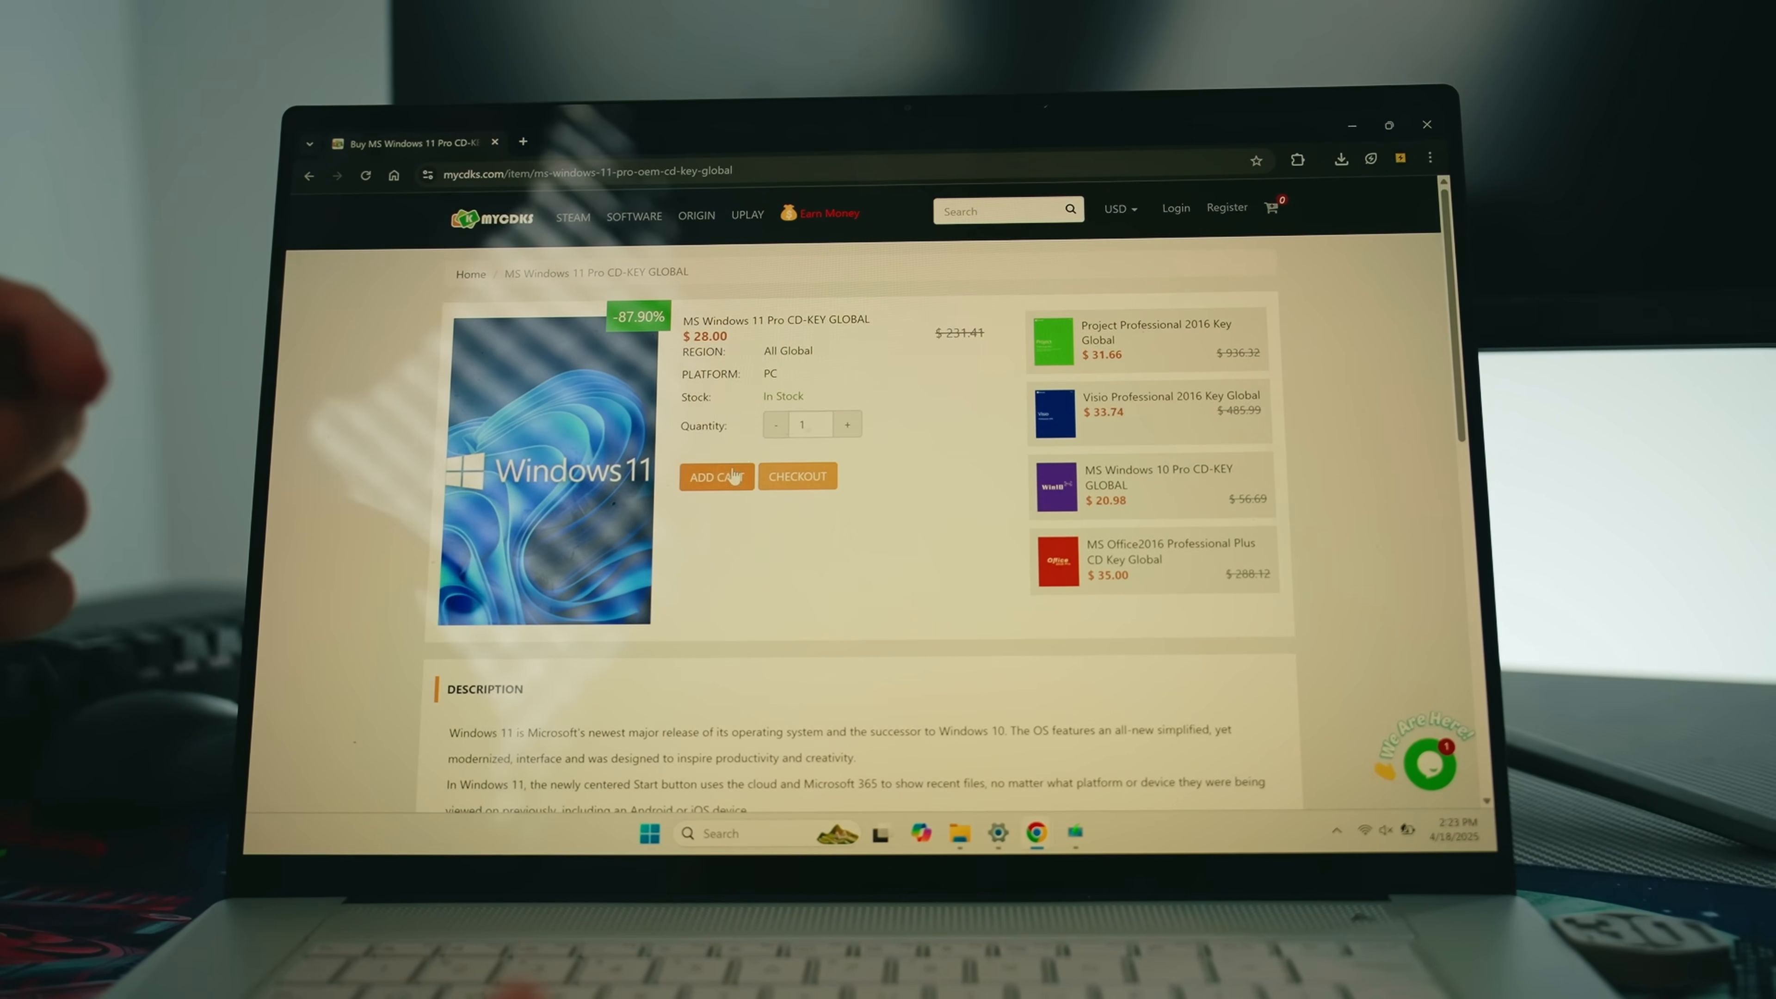
left_click(716, 475)
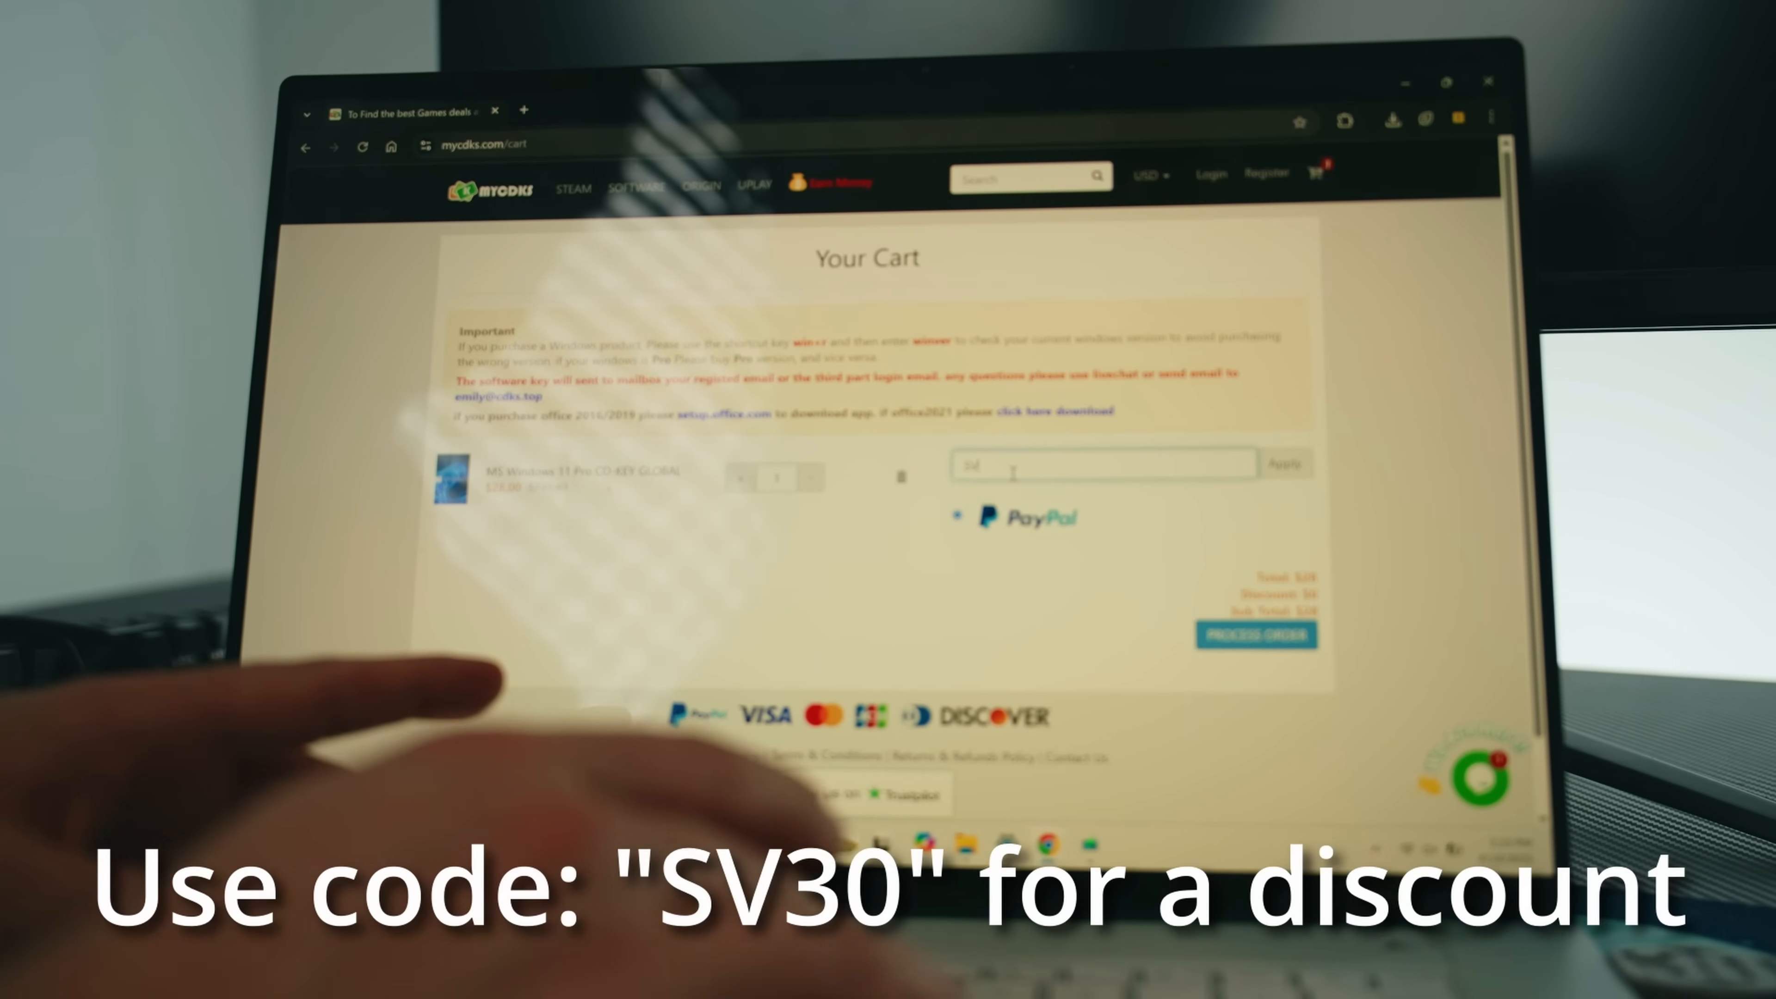
Apply coupon SV30 to bring the total to $19.6 and process the order
type("SV30")
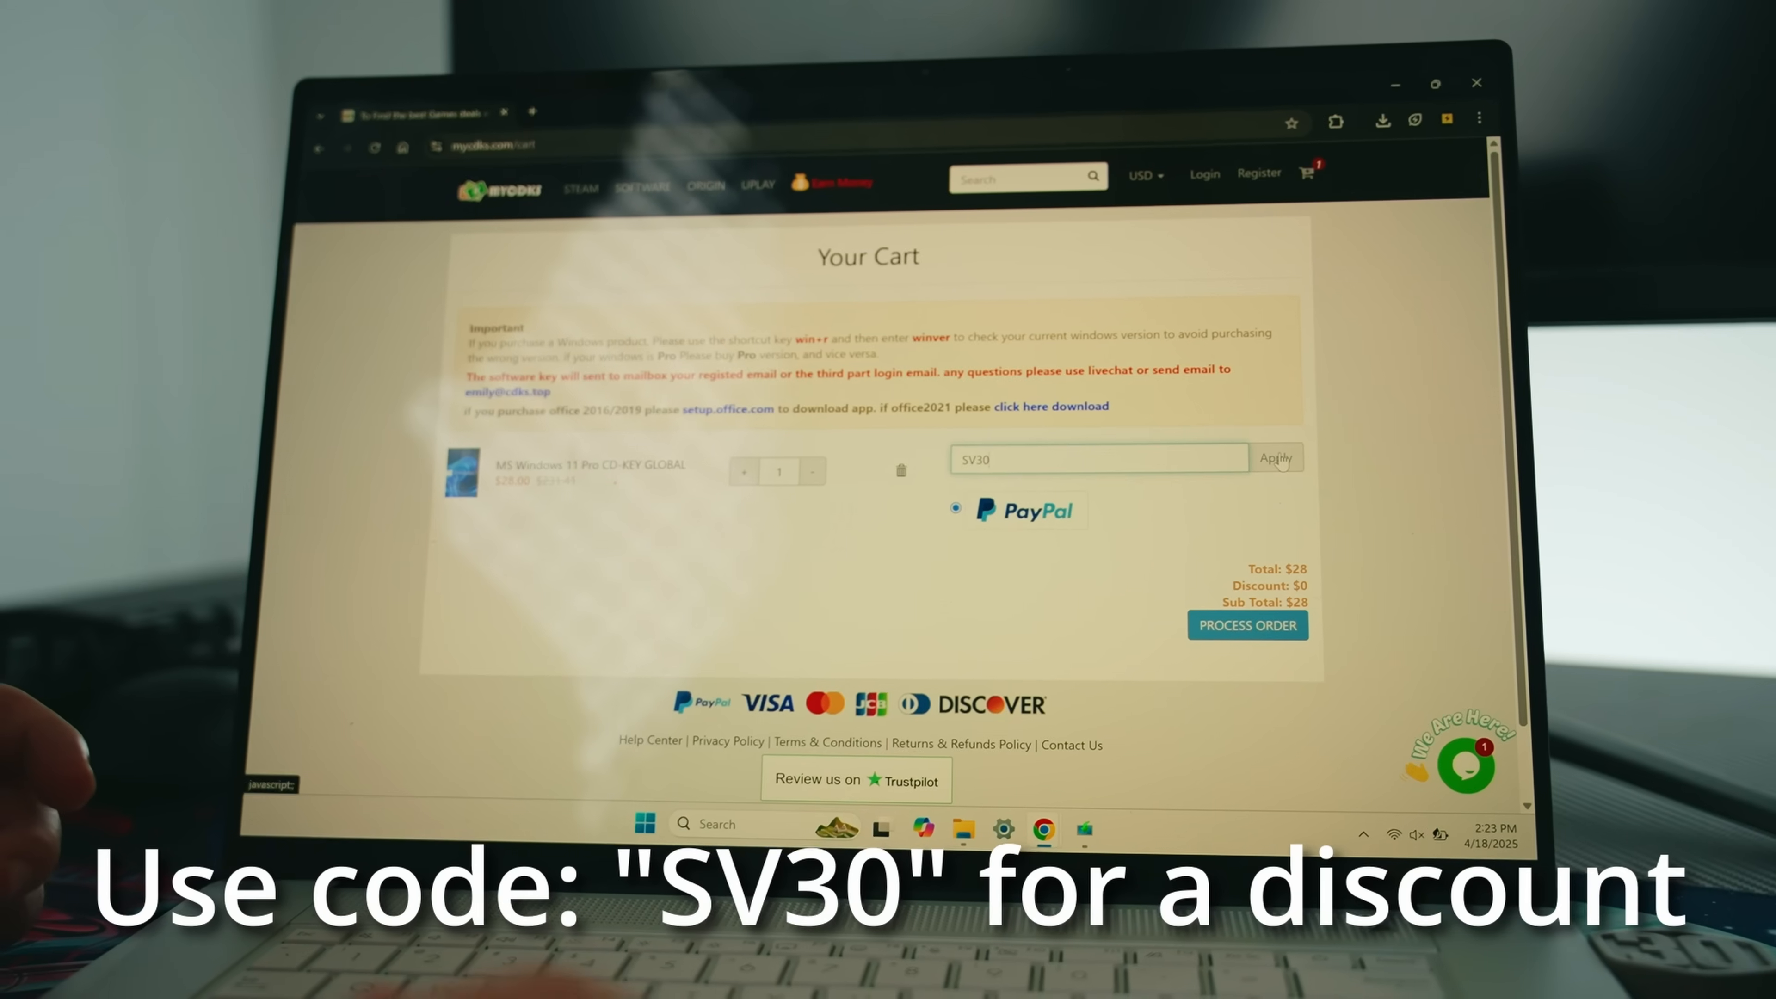
left_click(1276, 459)
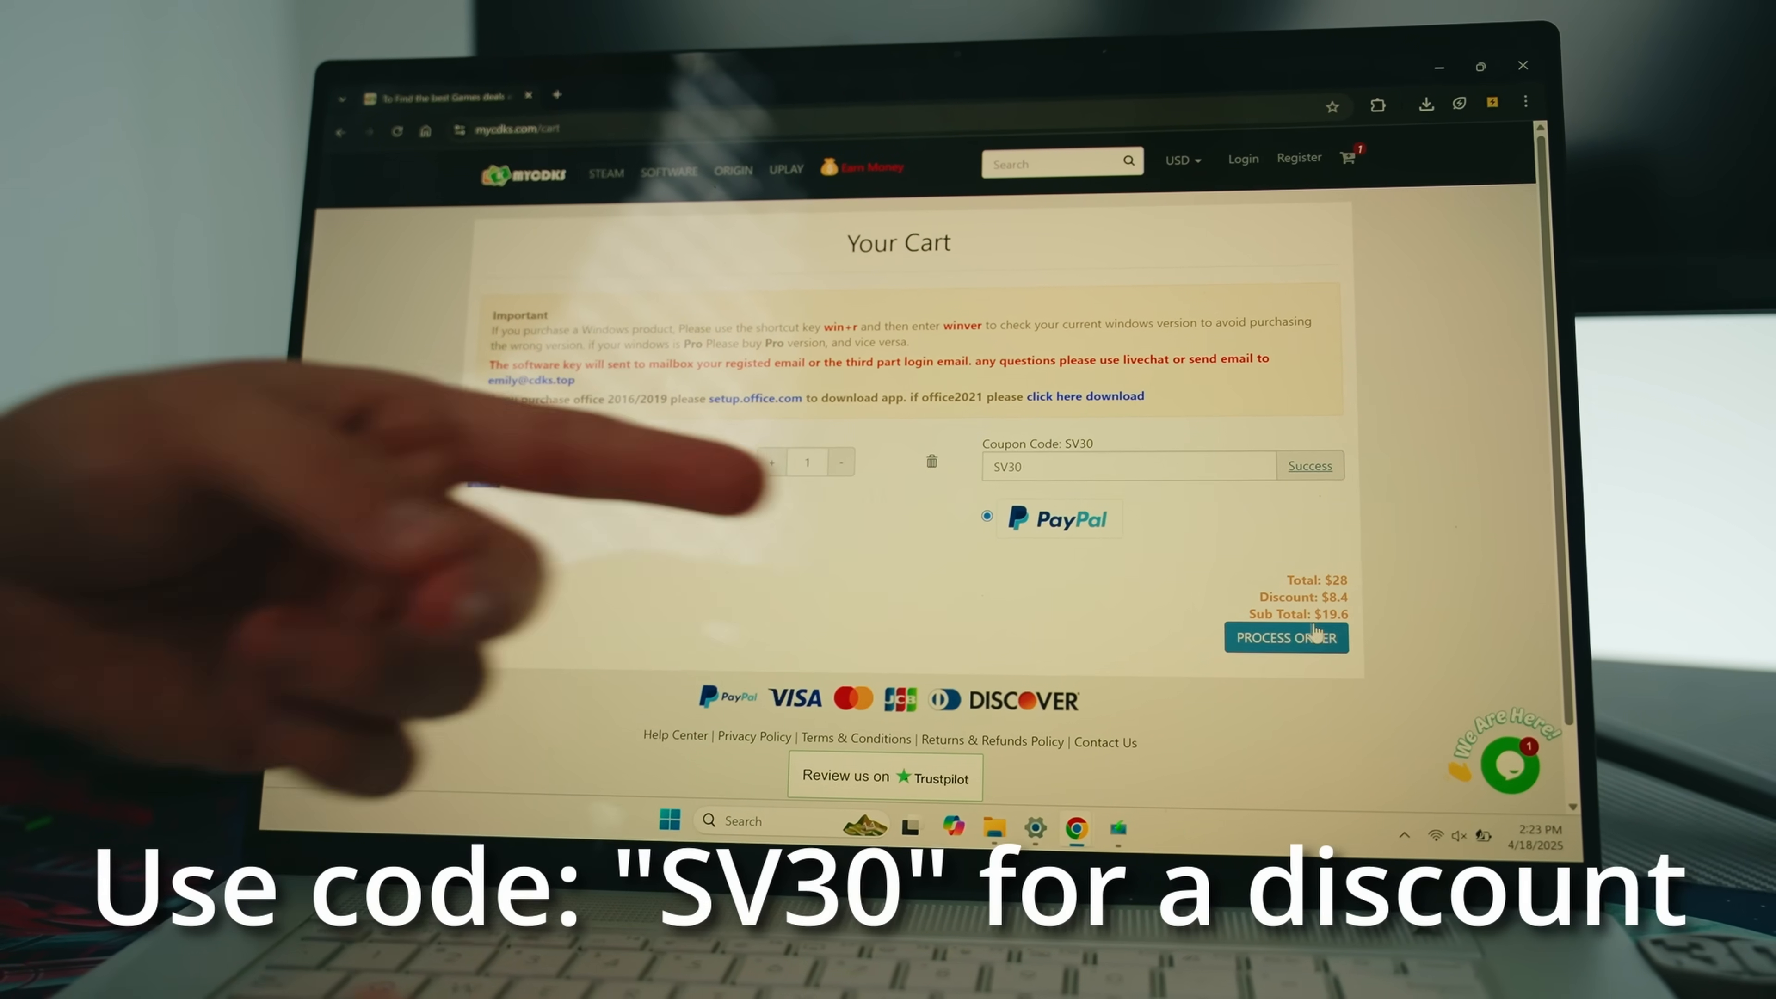
left_click(1286, 636)
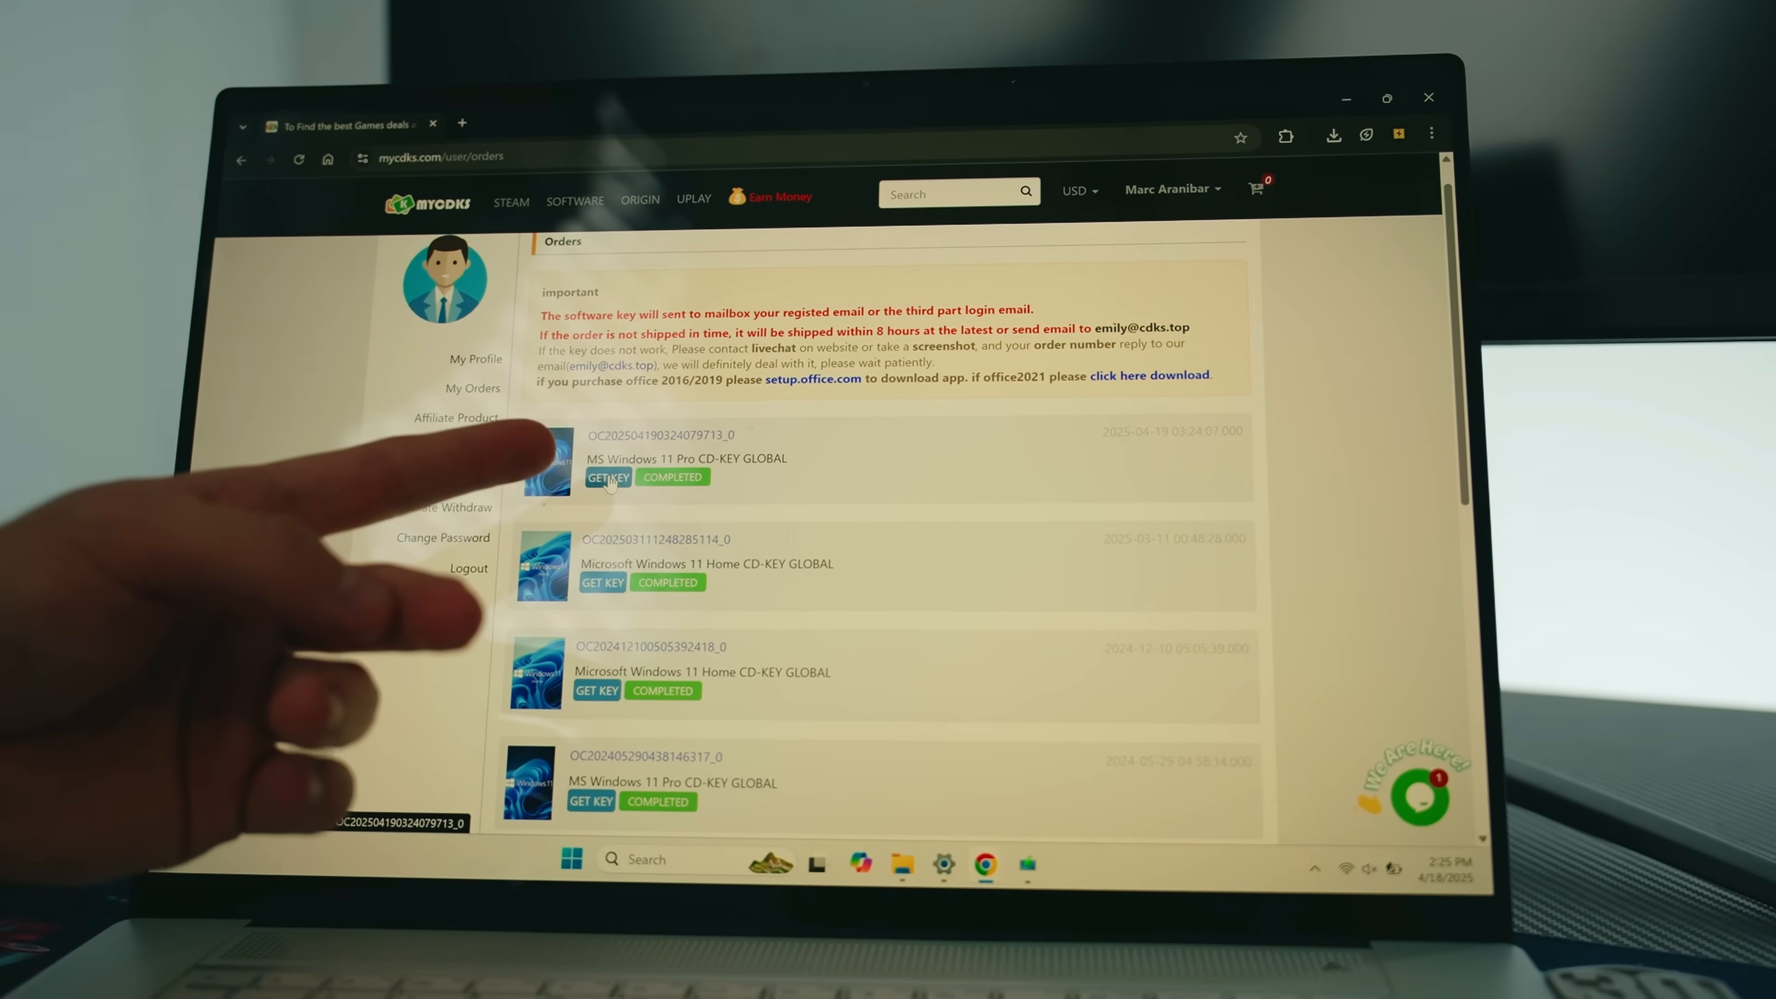
Use GET KEY on the Windows 11 Pro order in My Orders to view its details
left_click(605, 477)
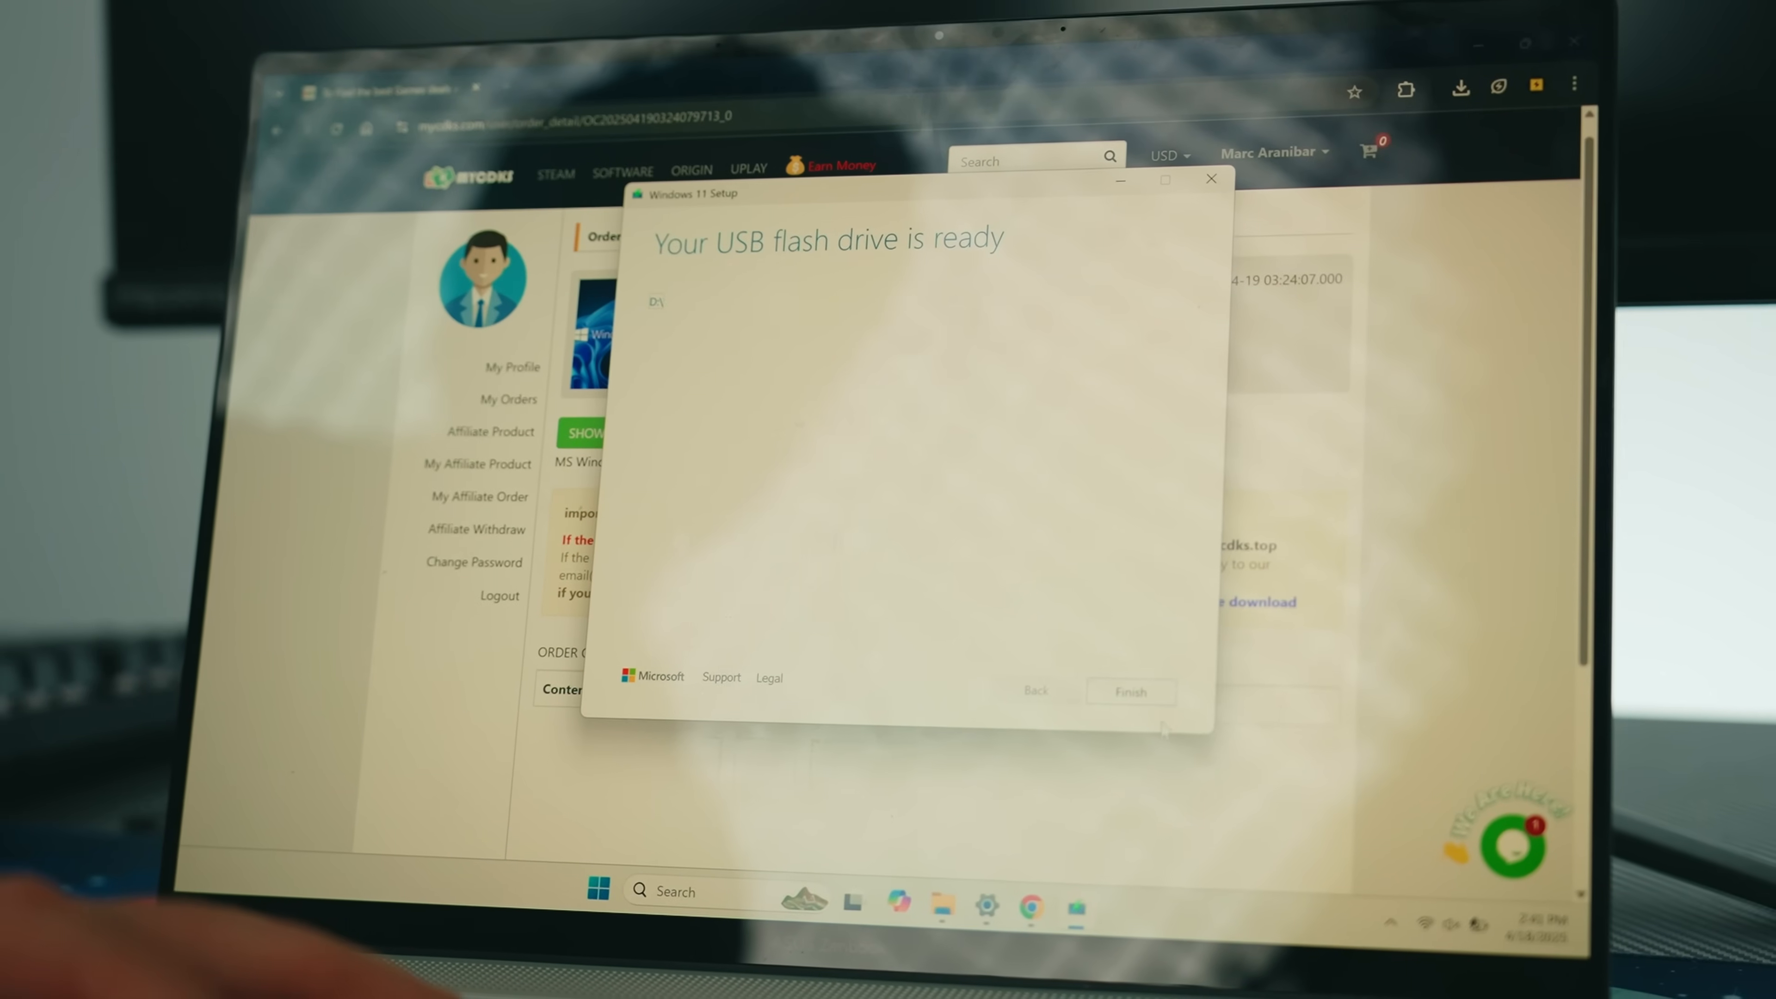
Finish on the 'USB flash drive is ready' screen so setup closes, revealing the key page
left_click(1129, 692)
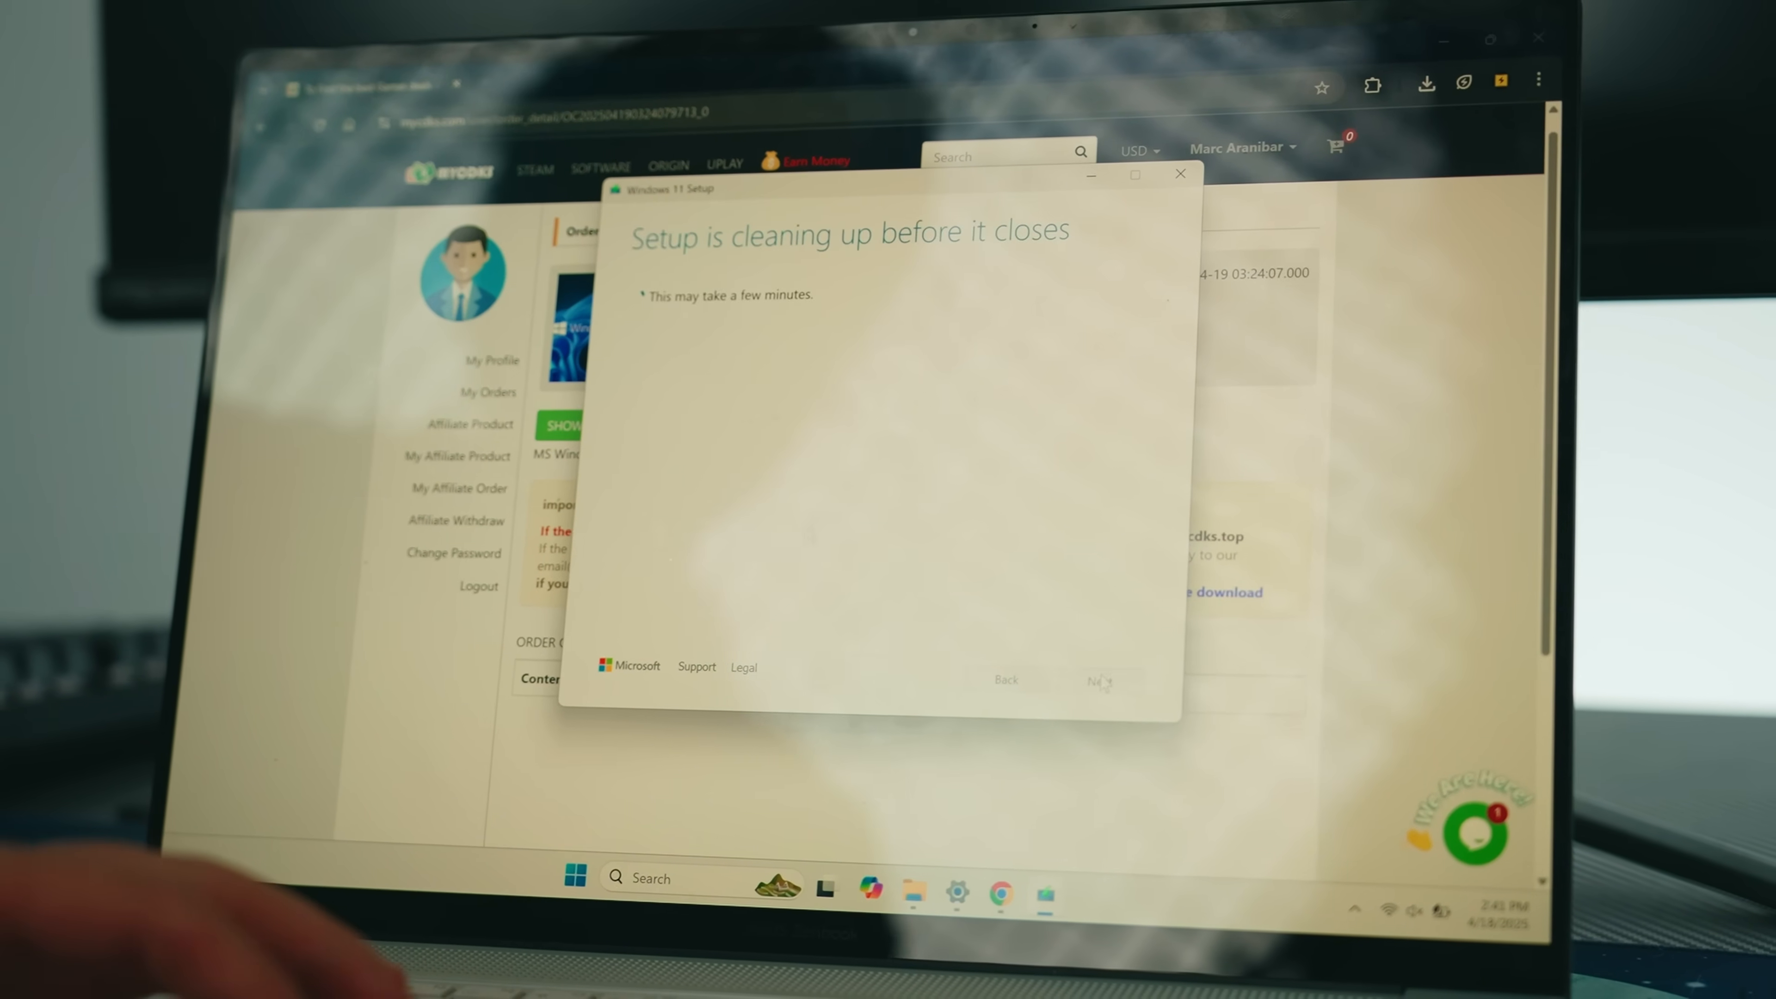
left_click(1179, 173)
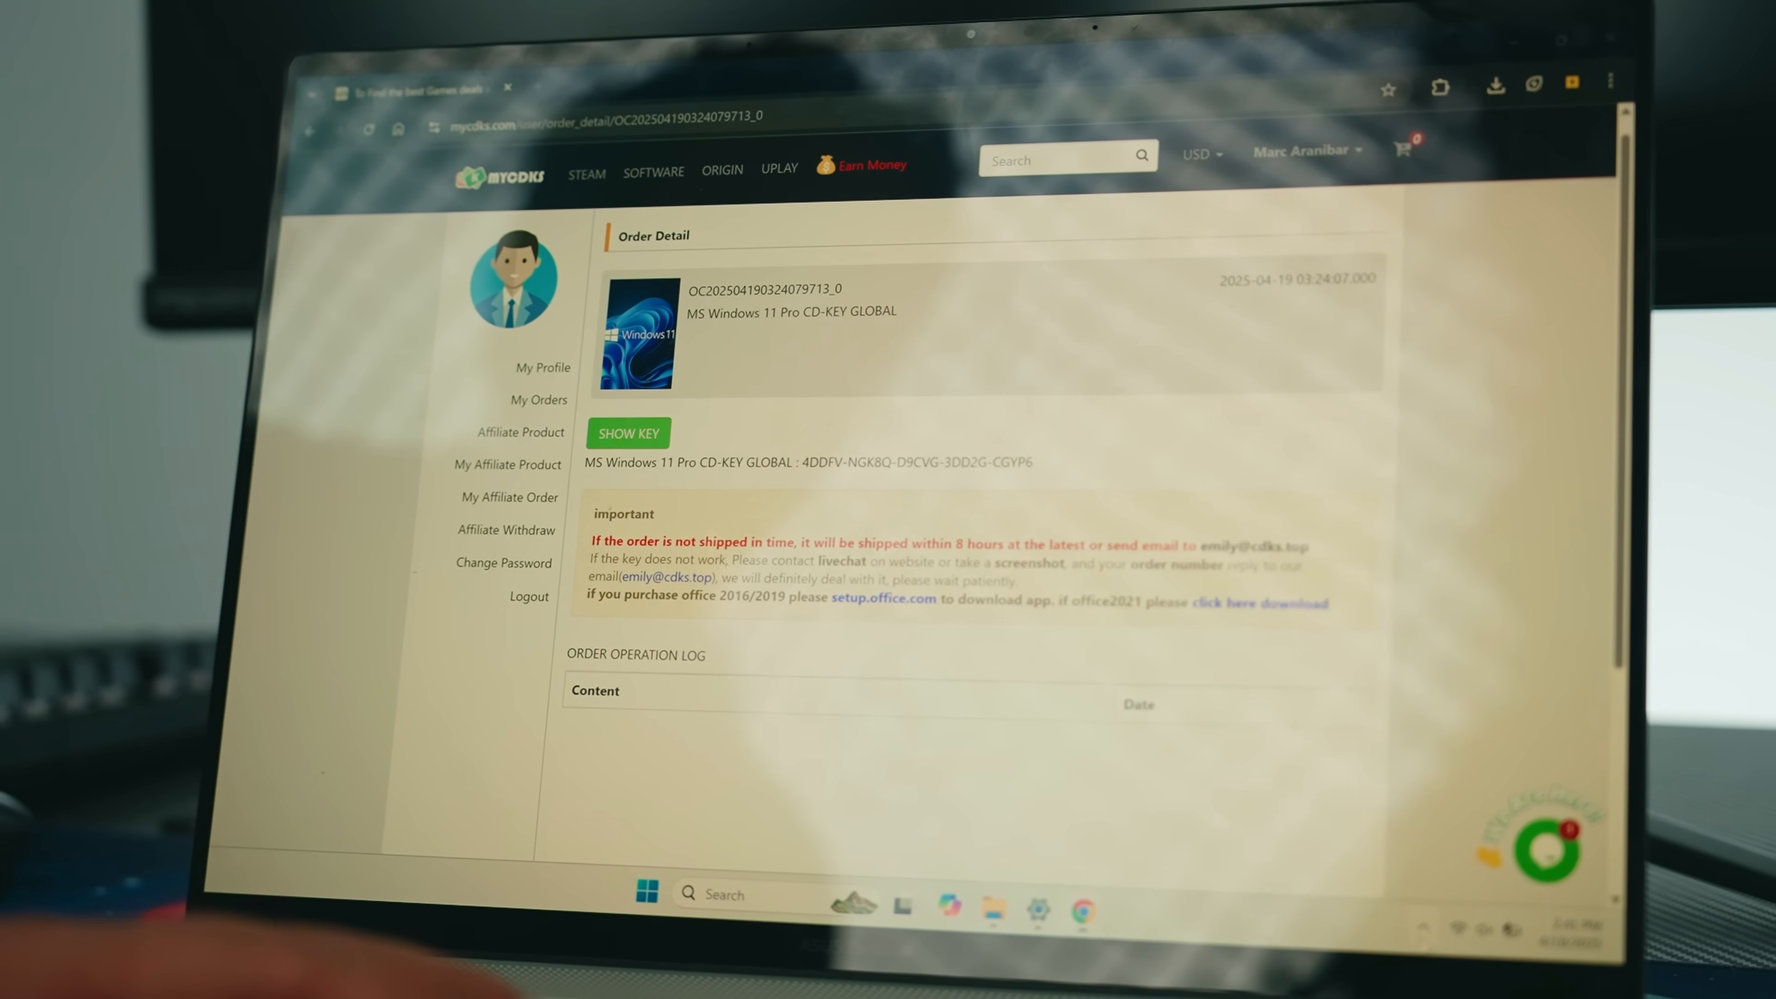